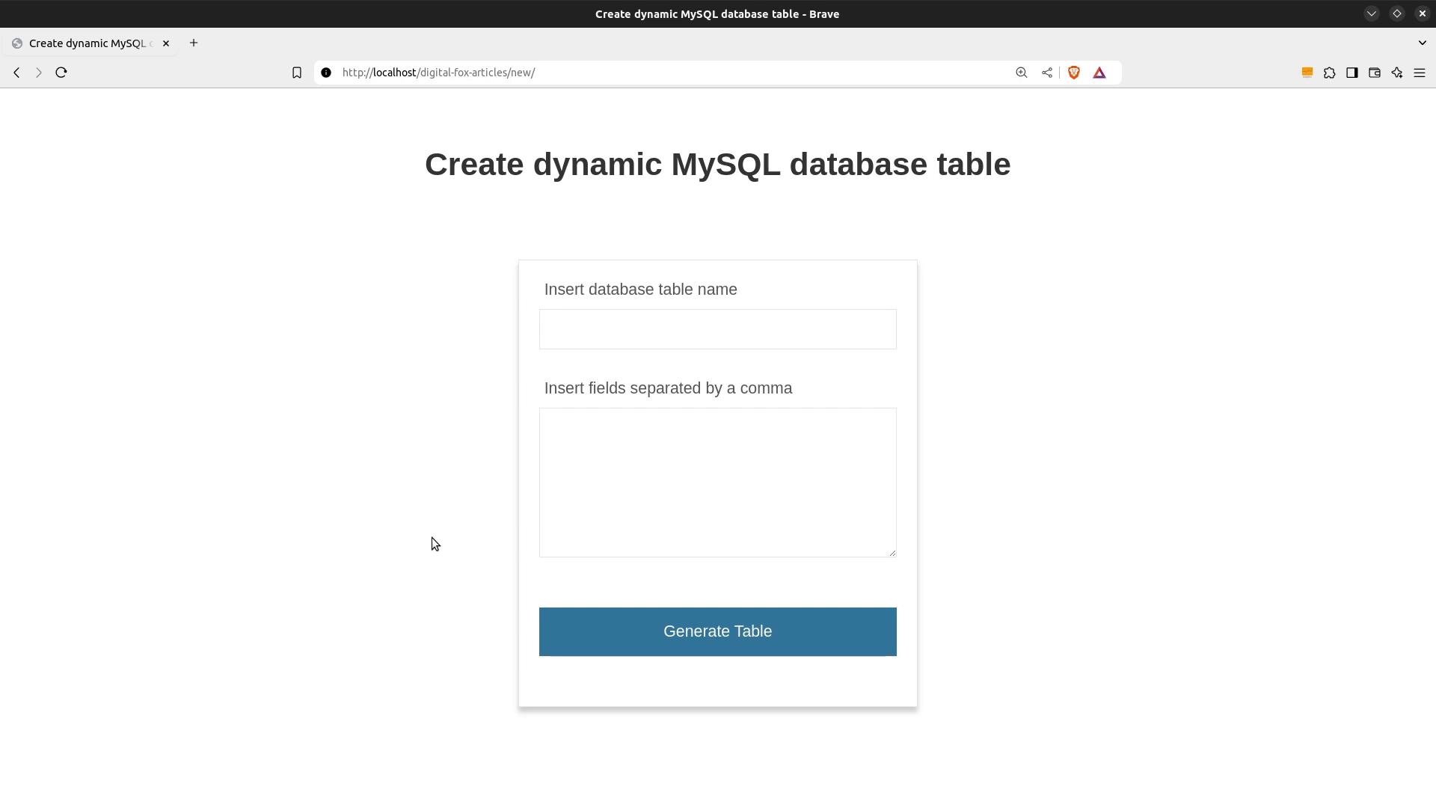
- Enter table name users with fields username,password,email,status and generate the table
{"action": "left_click", "coordinate": [717, 328]}
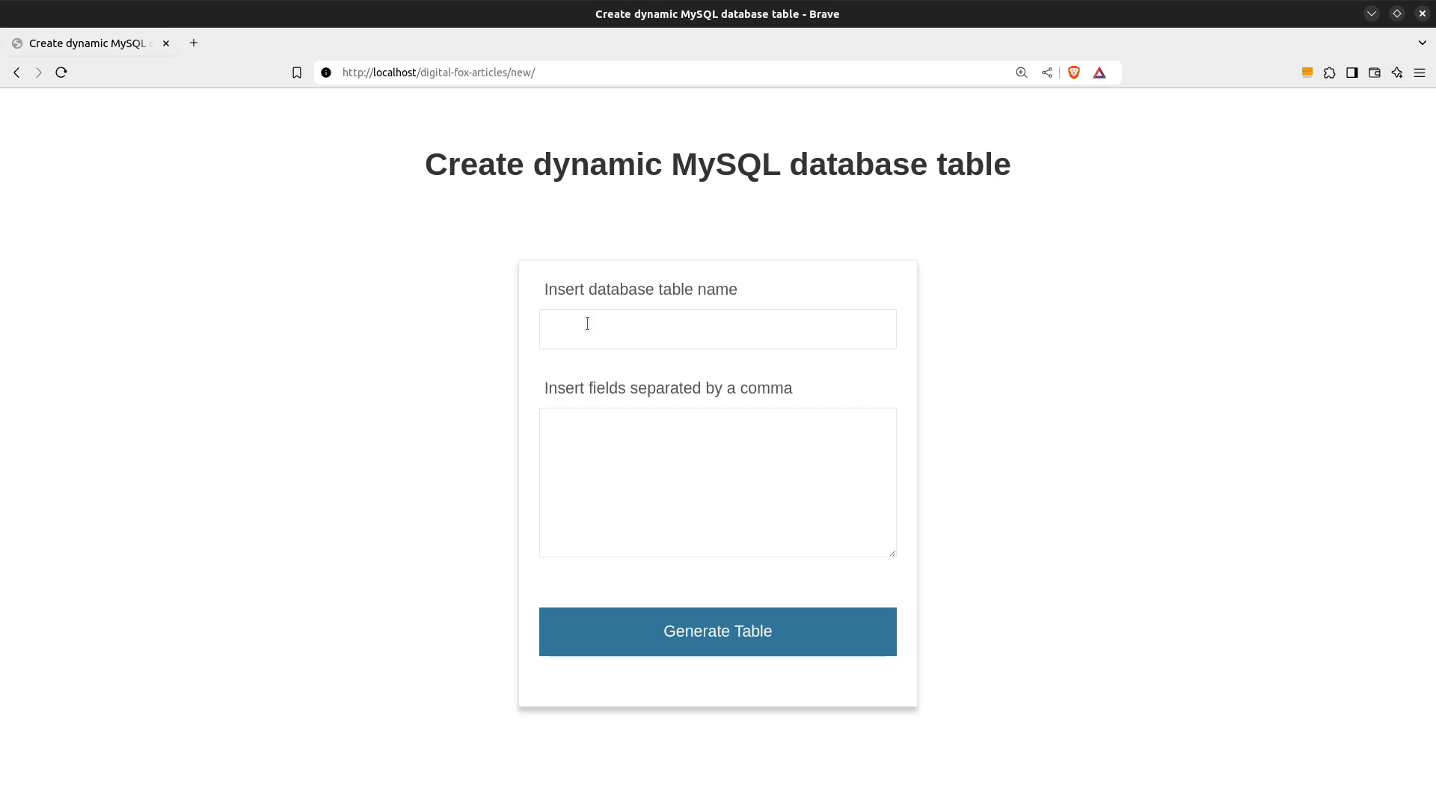
{"action": "type", "text": "users"}
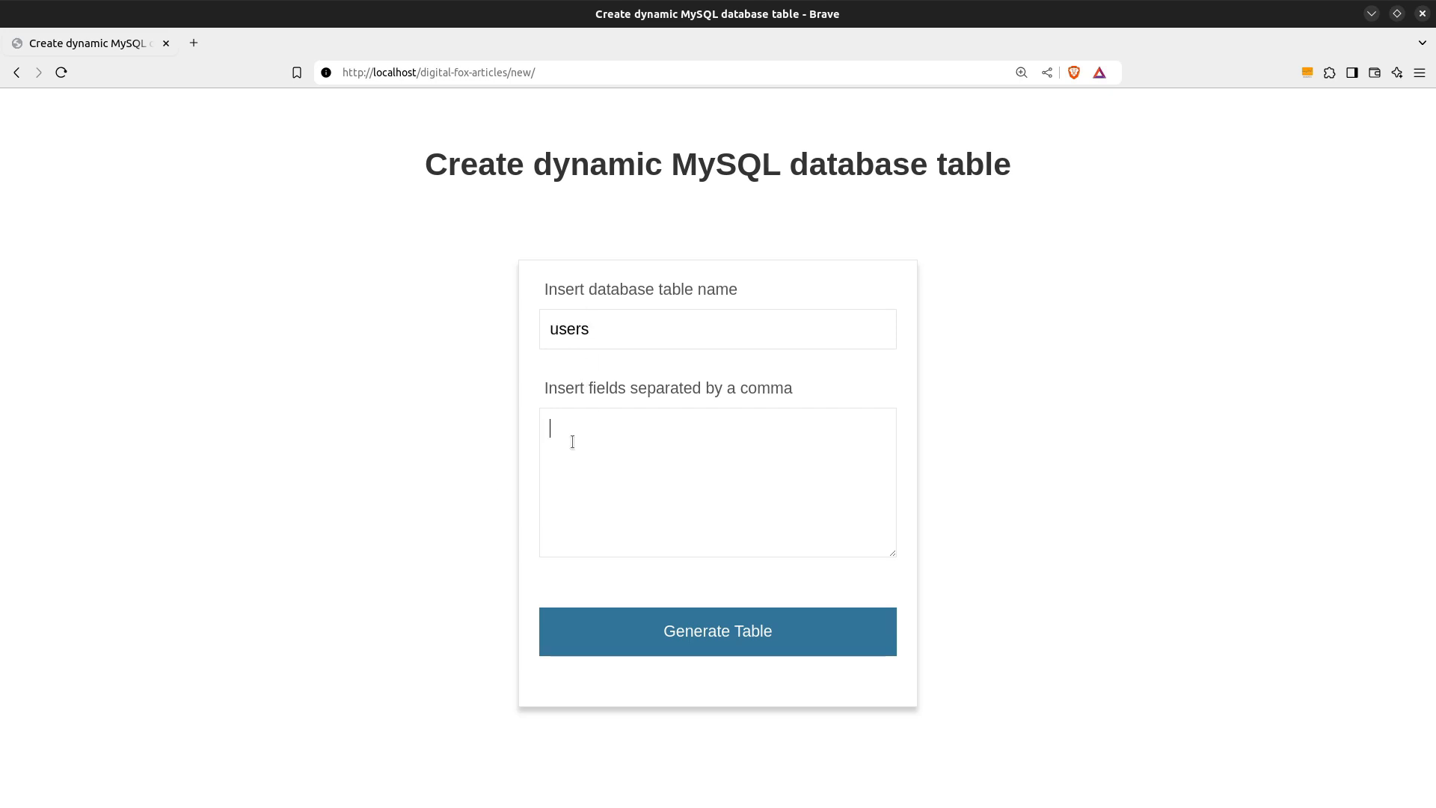
{"action": "type", "text": "username,pas"}
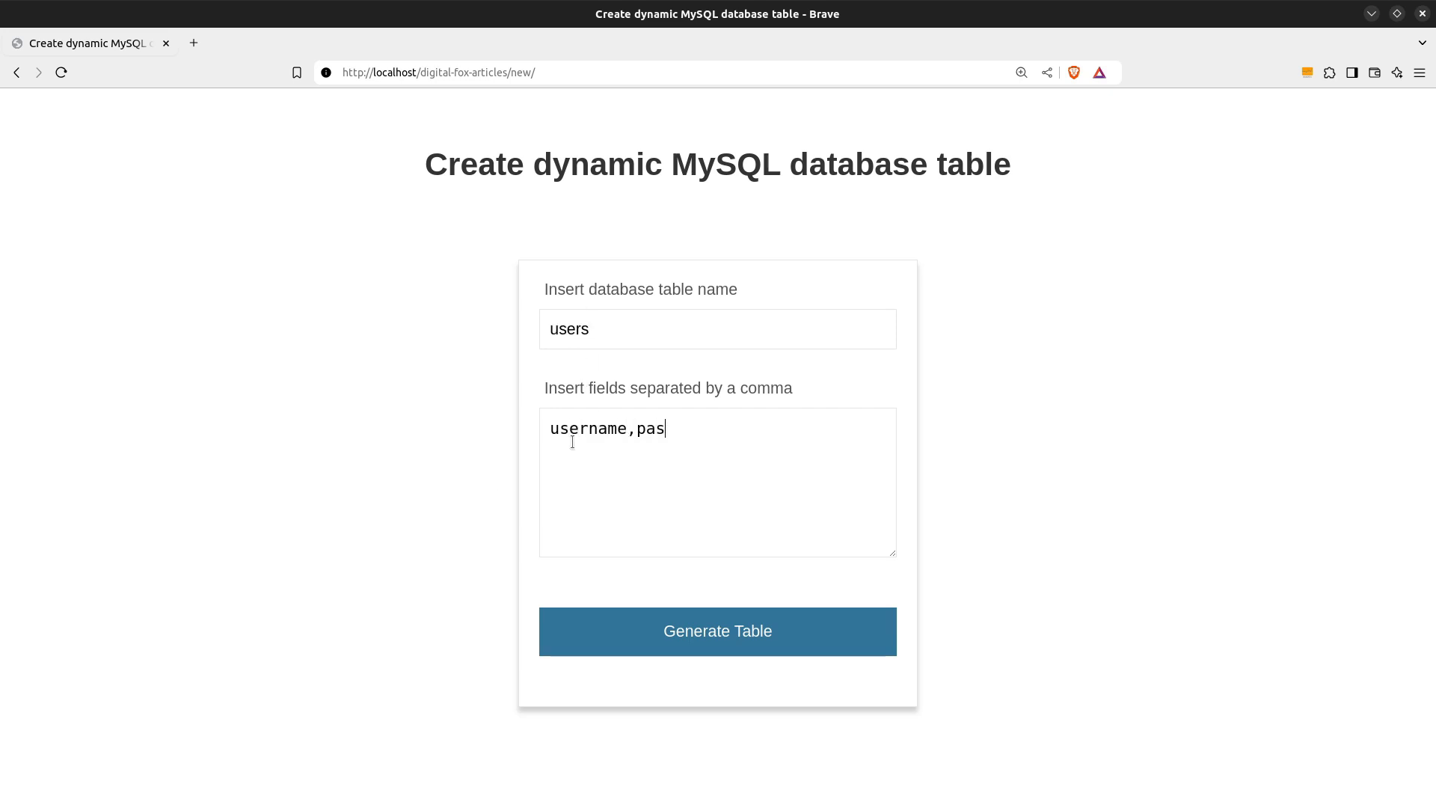
{"action": "type", "text": "sword,email"}
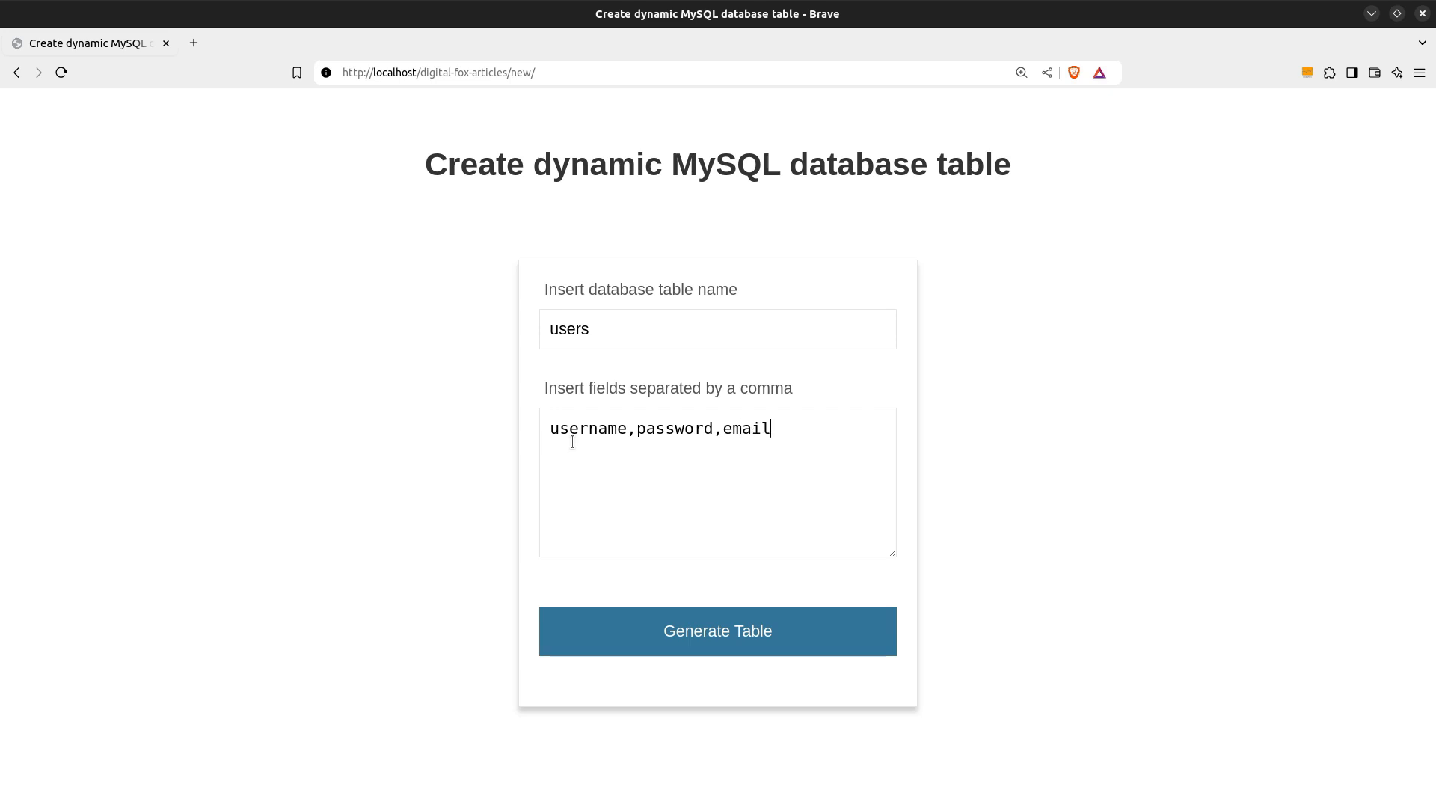
{"action": "type", "text": ",status"}
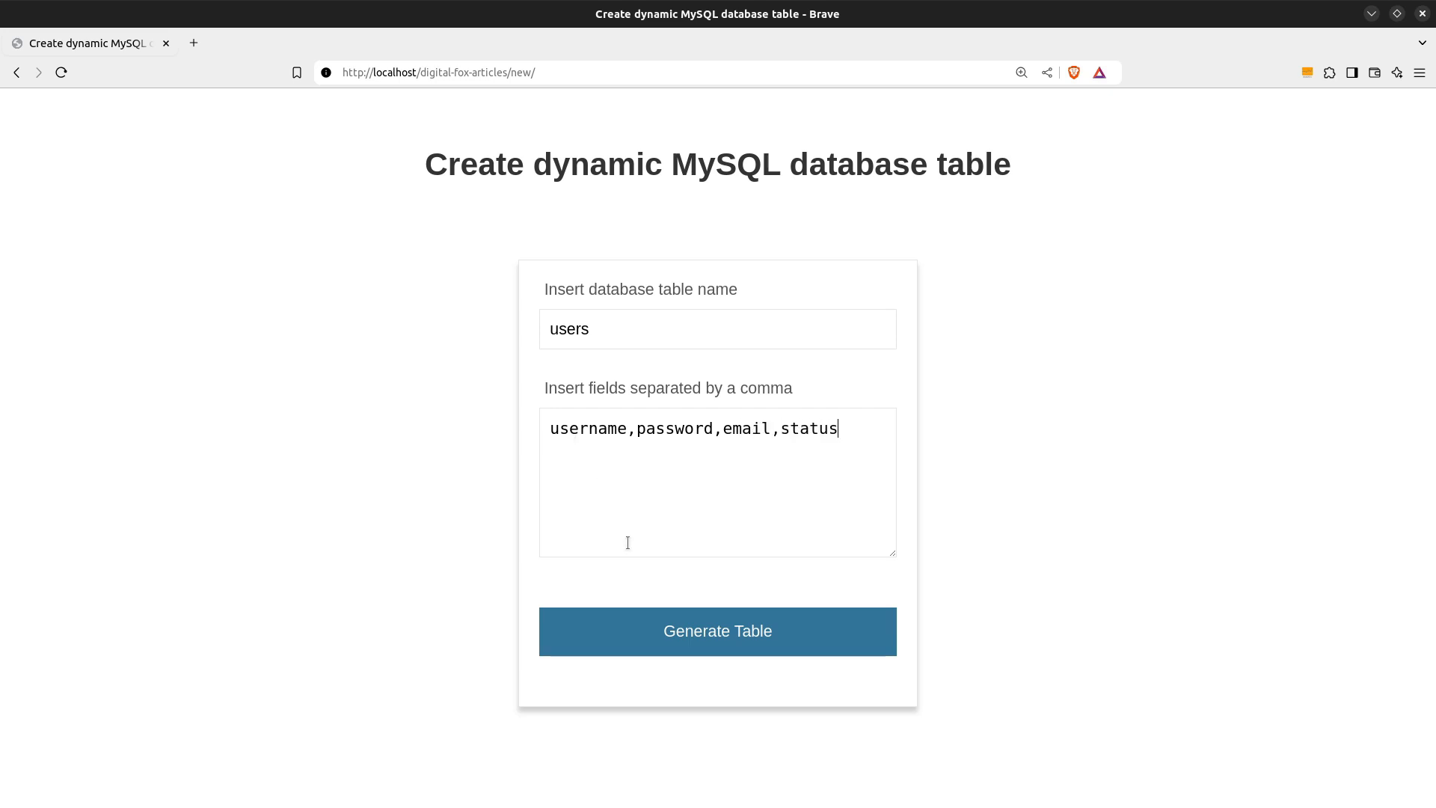
{"action": "left_click", "coordinate": [716, 631]}
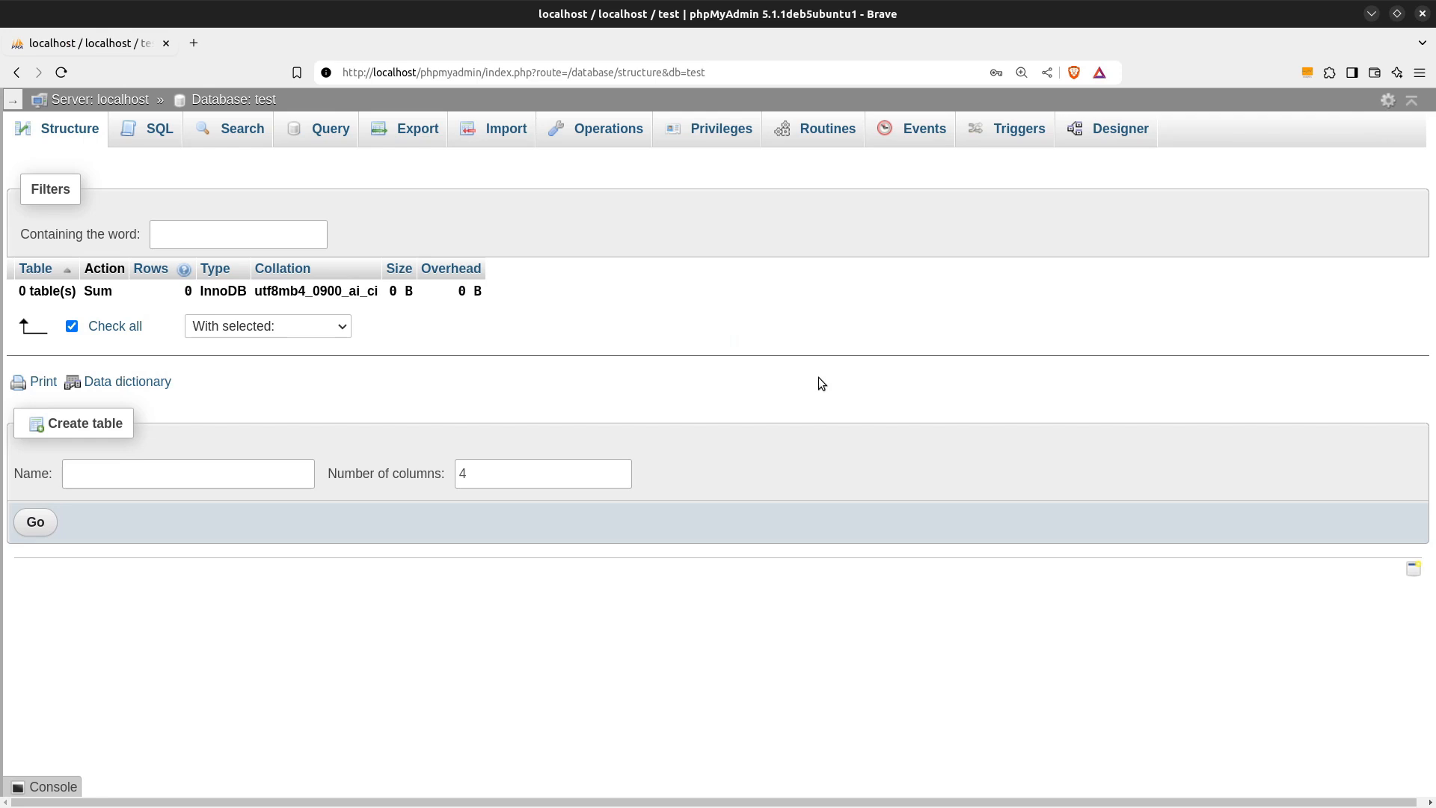
{"action": "mouse_move", "coordinate": [65, 73]}
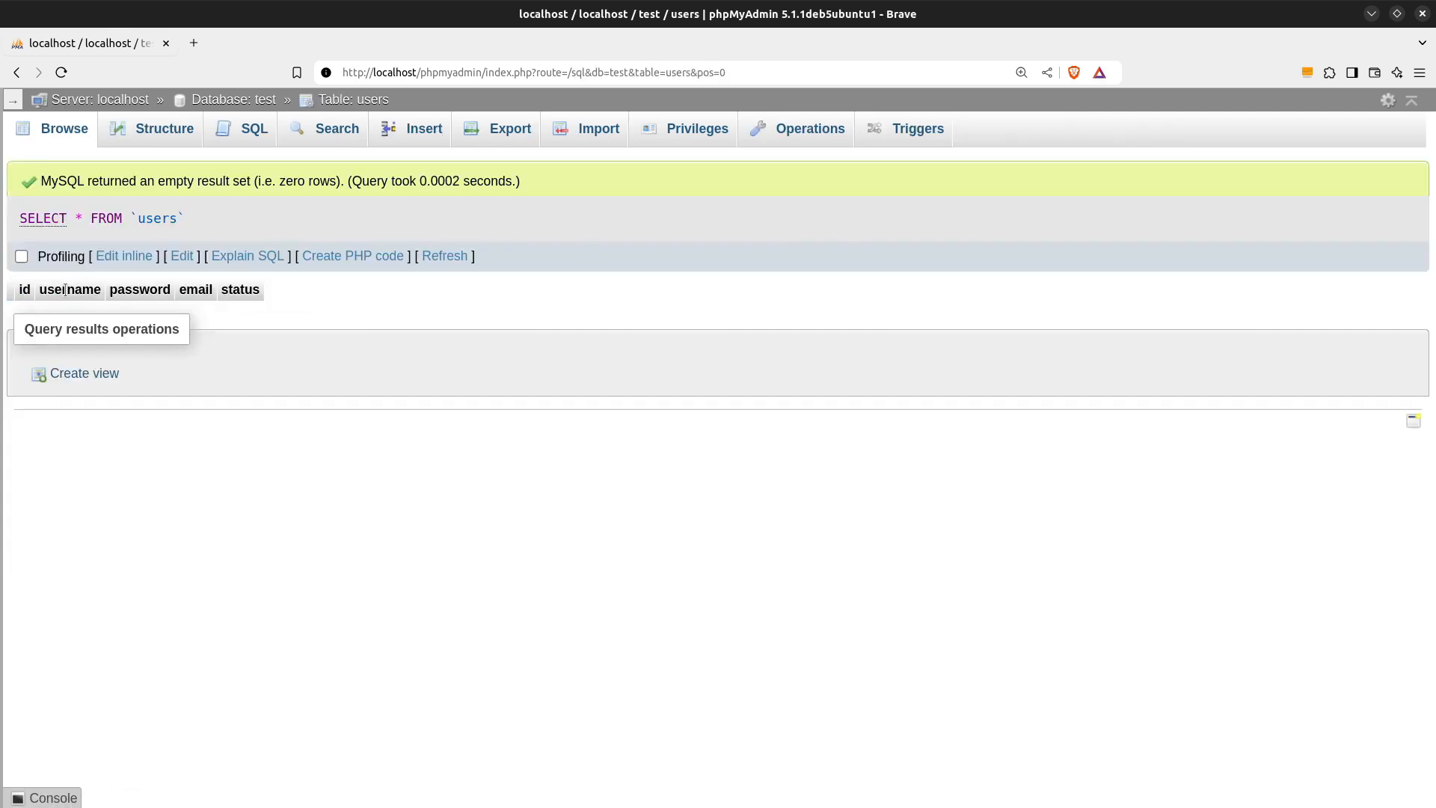
- Refresh the test database so the new users table appears
{"action": "left_click", "coordinate": [165, 129]}
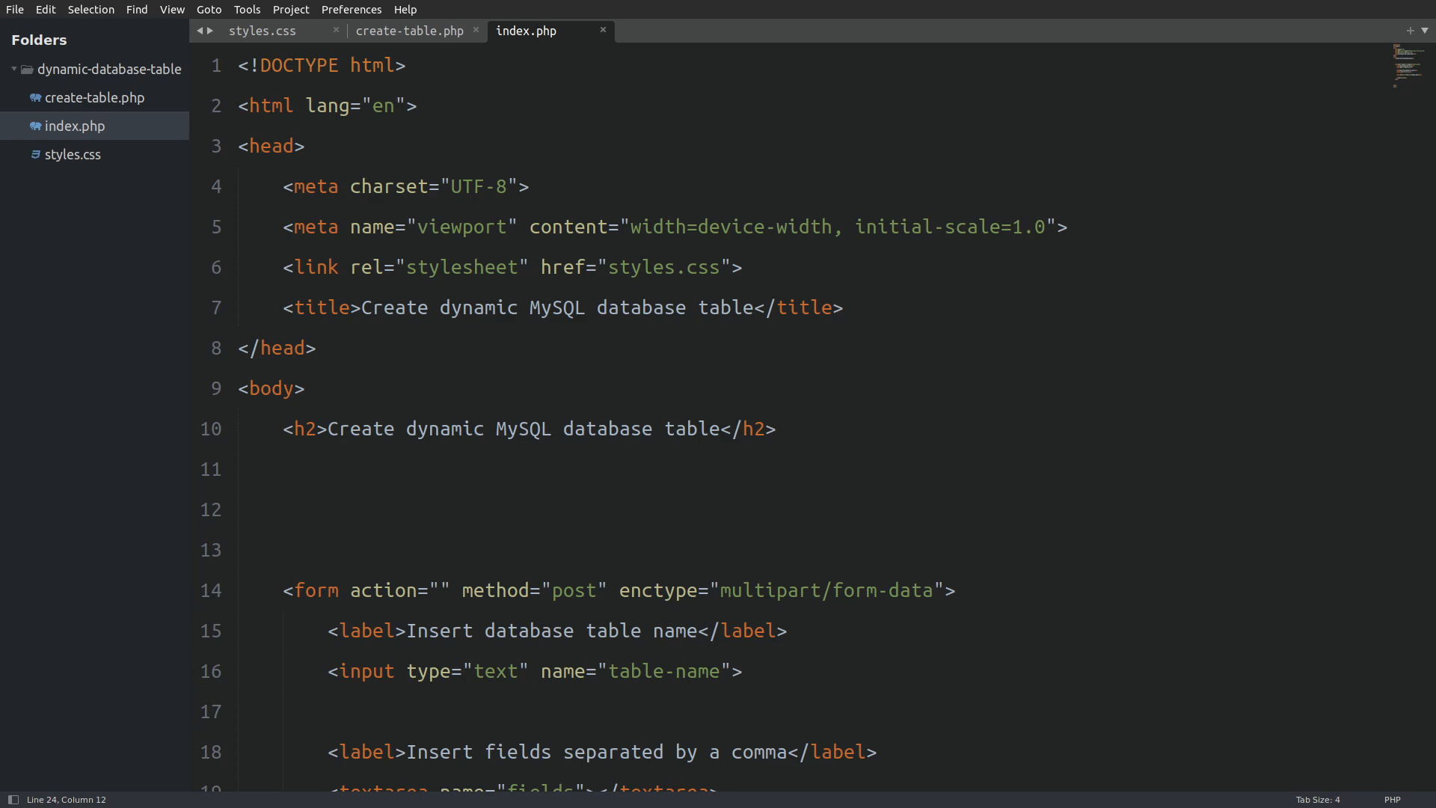
{"action": "scroll", "scroll_direction": "down", "scroll_amount": 3}
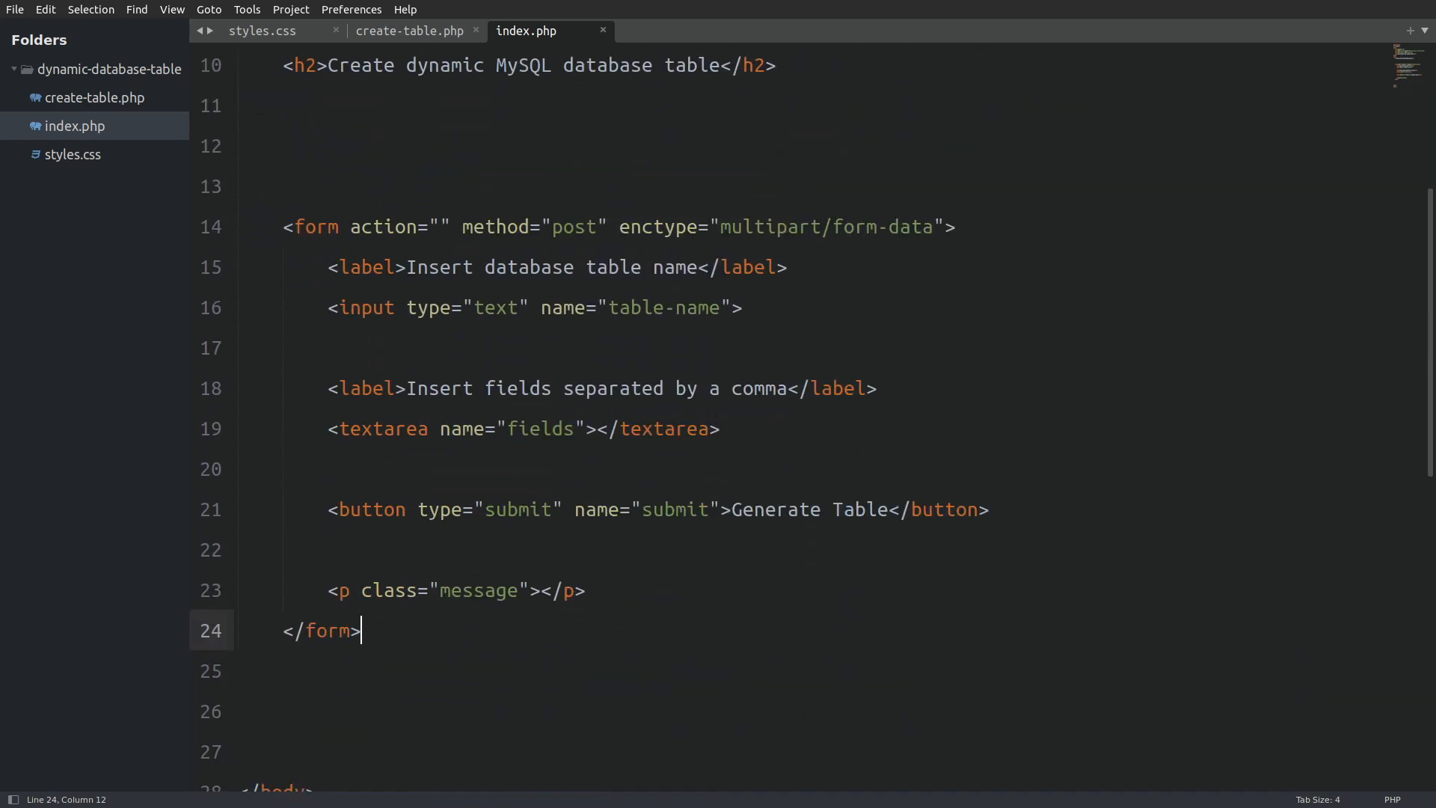
{"action": "scroll", "scroll_direction": "down", "scroll_amount": 3}
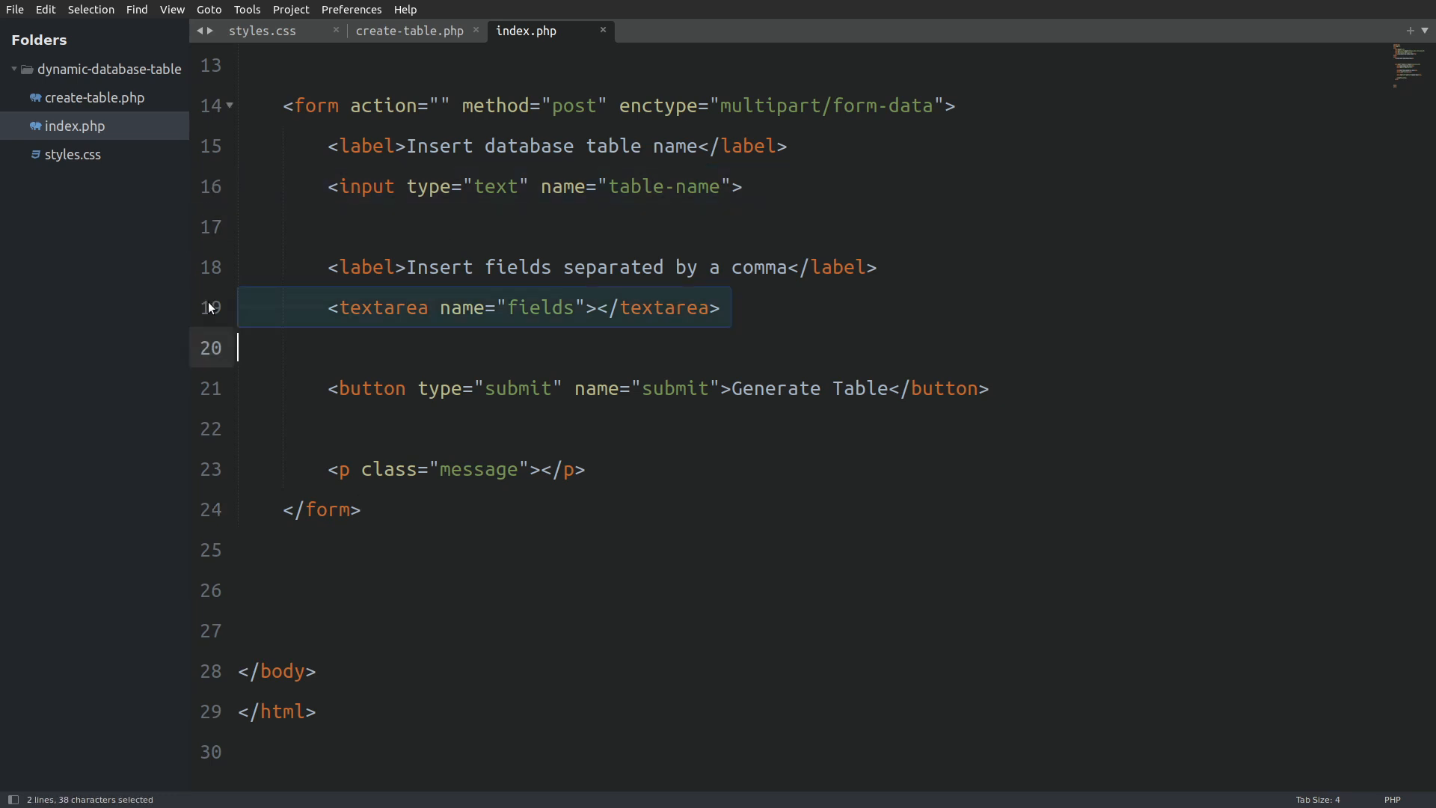
{"action": "mouse_move", "coordinate": [208, 390]}
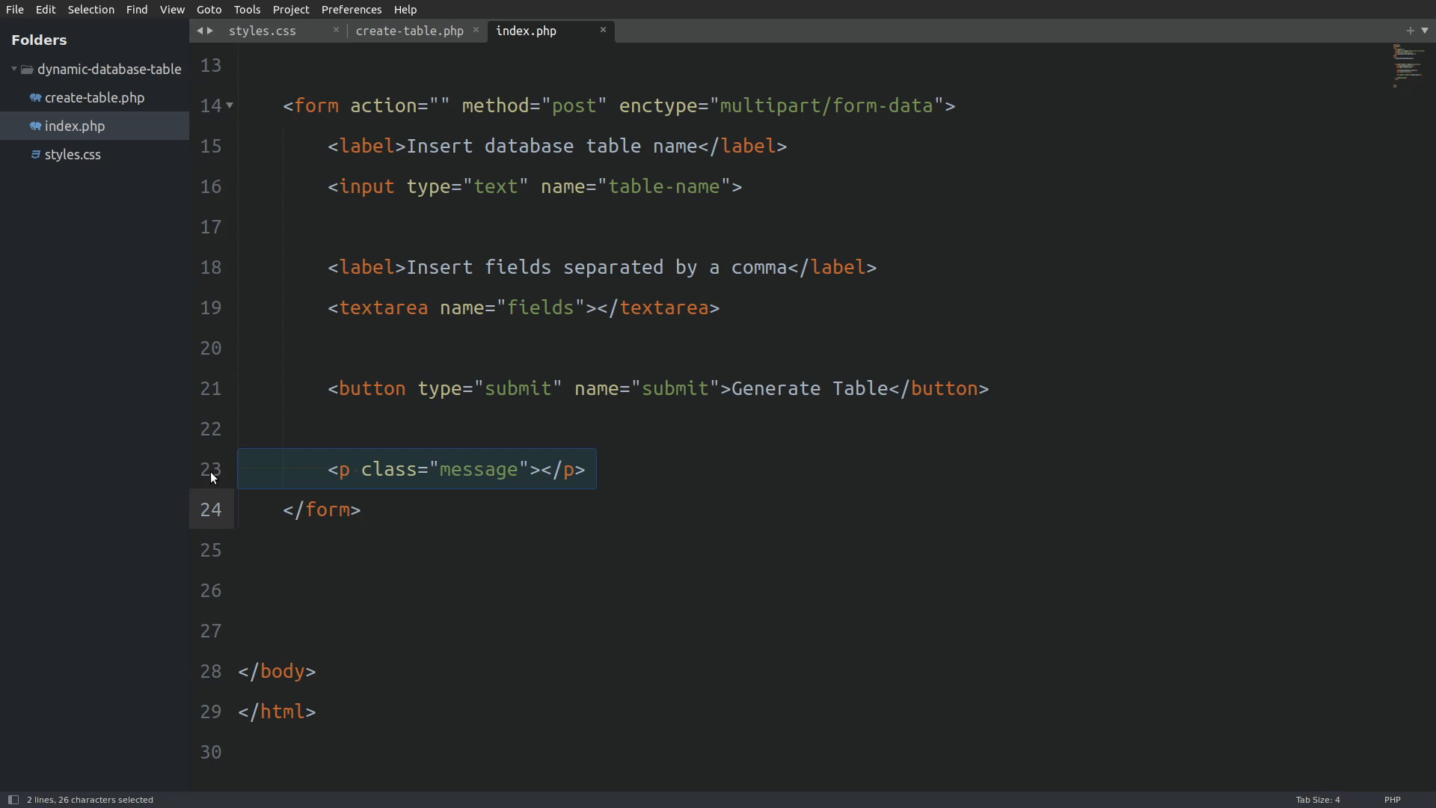
{"action": "left_click", "coordinate": [410, 30]}
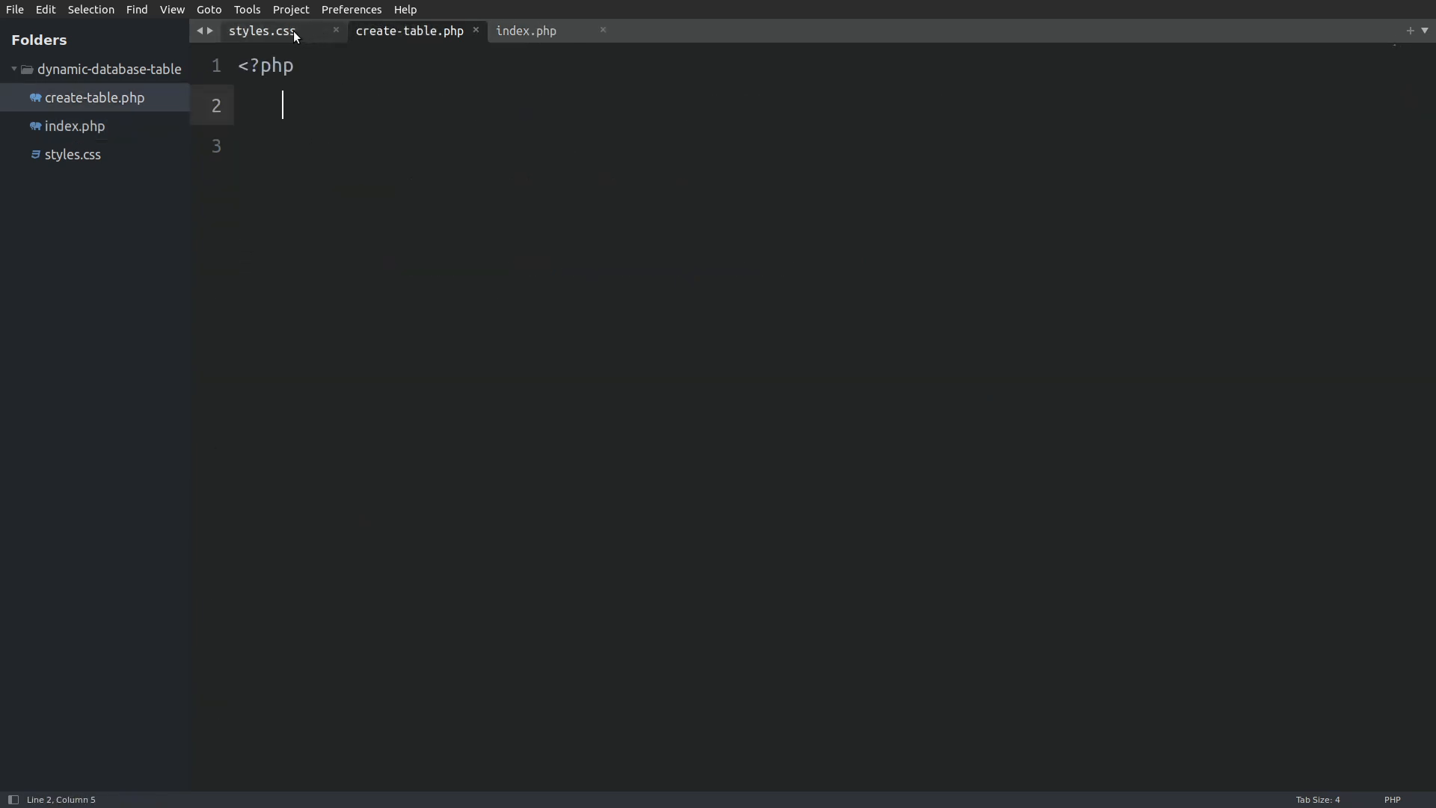
{"action": "left_click", "coordinate": [260, 30]}
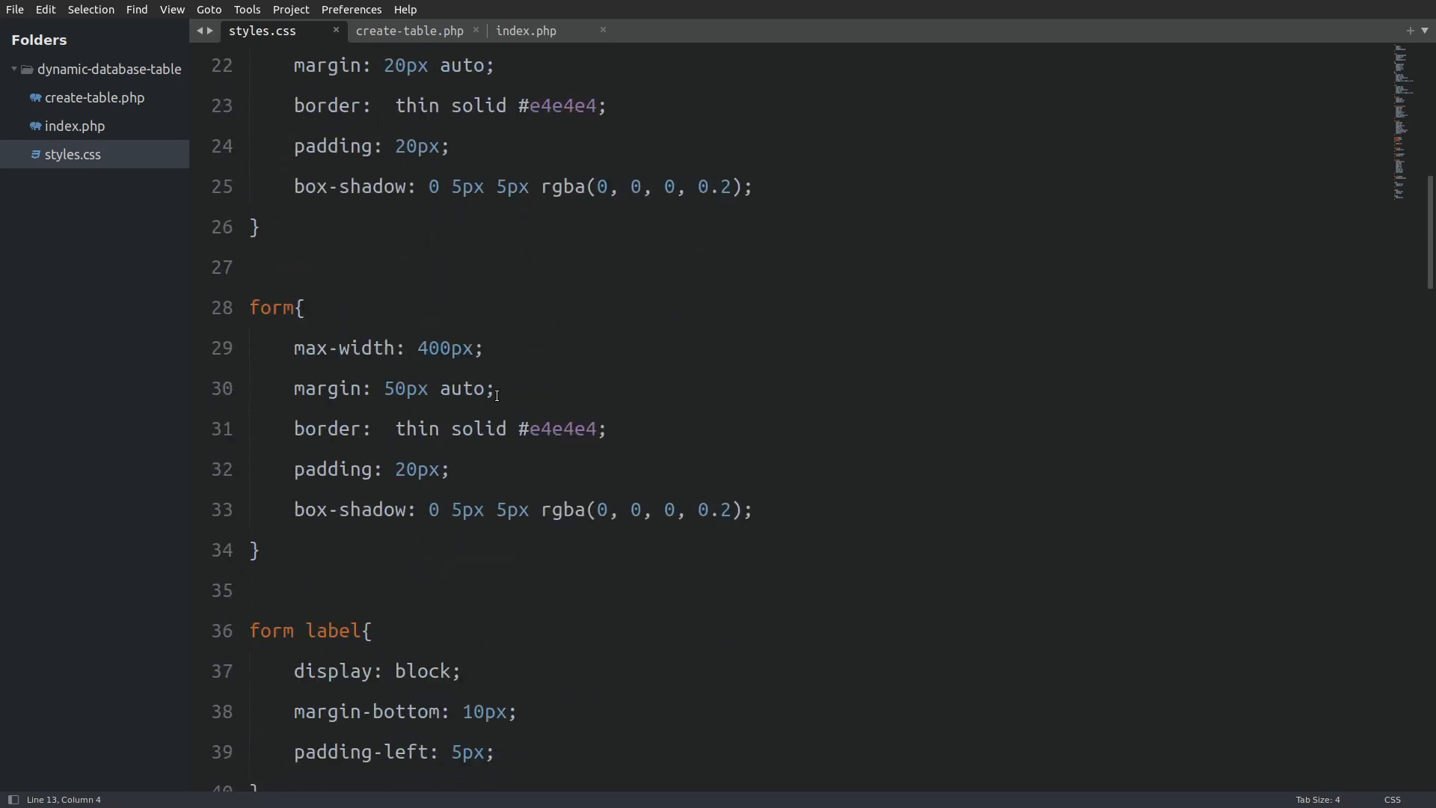
{"action": "left_click", "coordinate": [526, 30]}
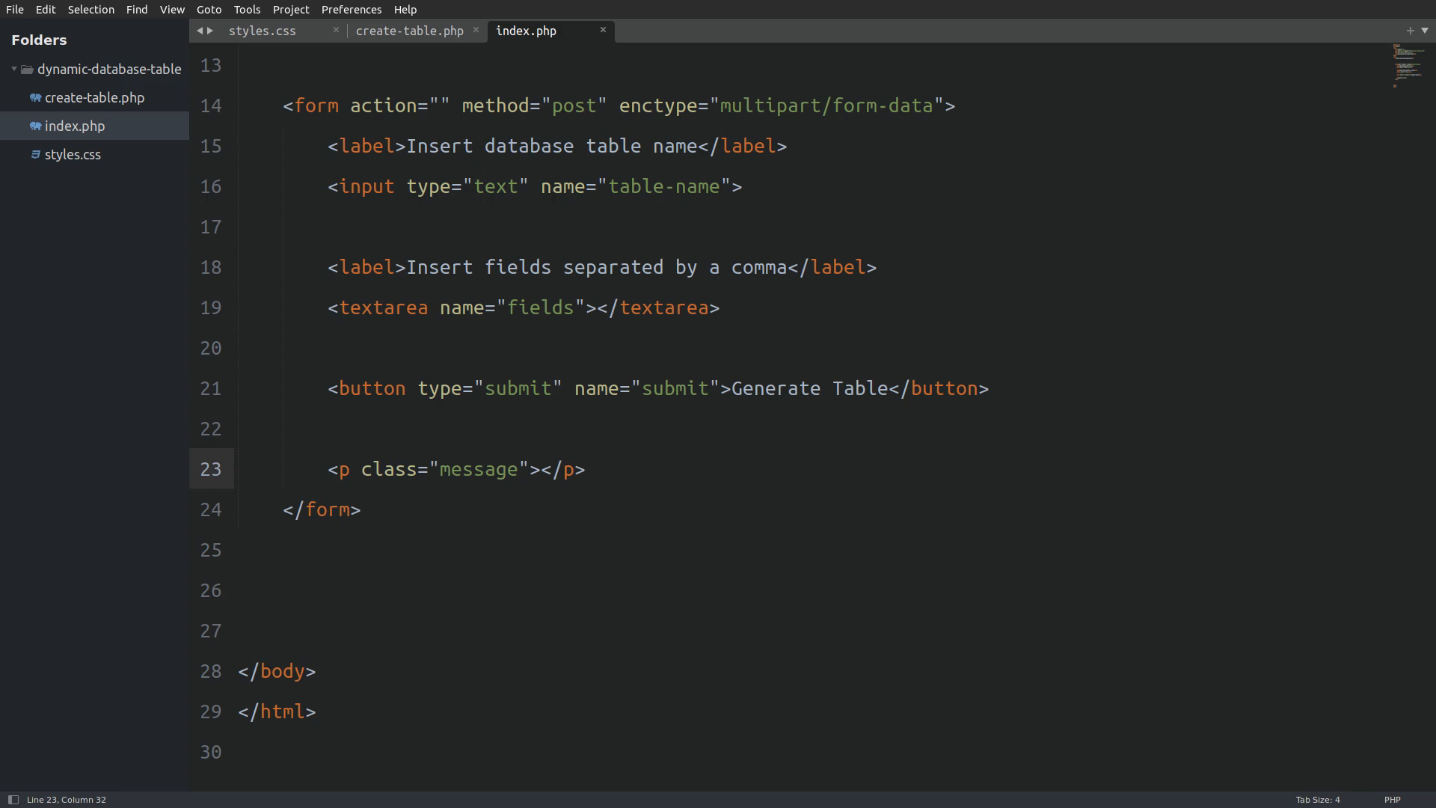
{"action": "scroll", "scroll_direction": "up", "scroll_amount": 3}
{"action": "type", "text": "if(isset($_POST['submit'])){"}
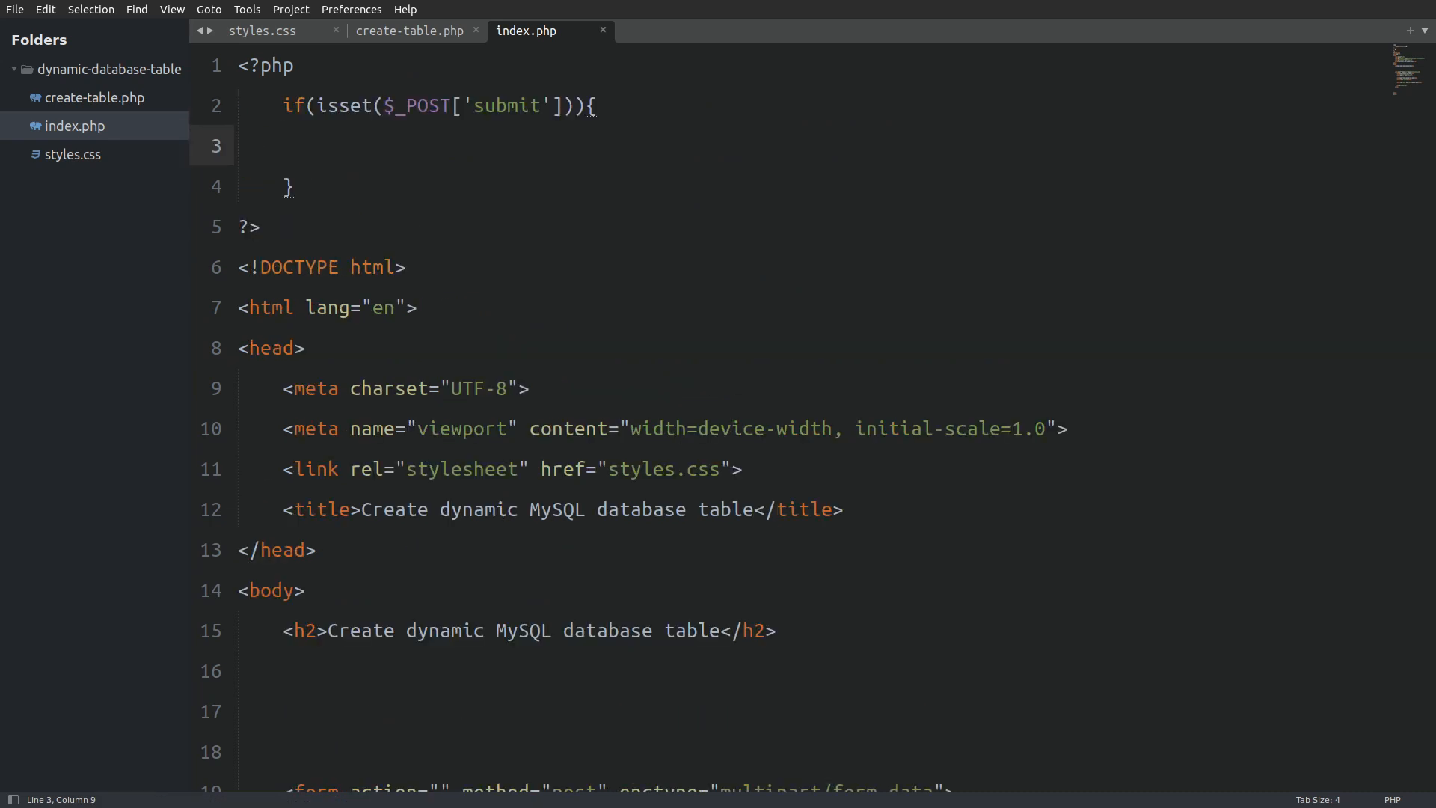
- Add require 'create-table.php'; inside the submit check in index.php
{"action": "type", "text": "require 'create-table.php';"}
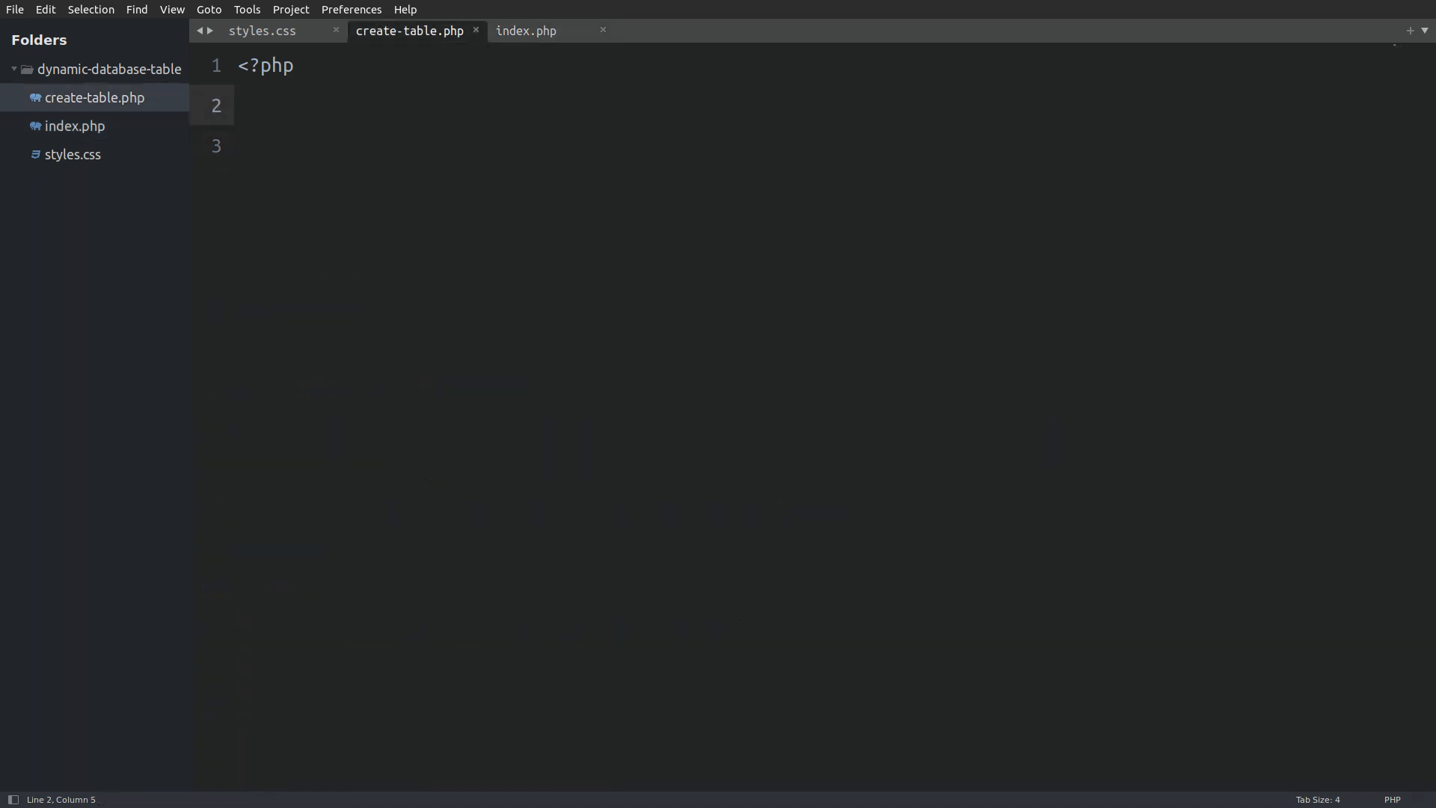
- Connect mysqli to localhost test as admin, read $table_name from POST and explode the fields on commas
{"action": "type", "text": "$conn = new mysqli('localhost', 'admin', 'admin_pass', 'test');"}
{"action": "left_click", "coordinate": [814, 145]}
{"action": "type", "text": "if ($conn->connect_error) {"}
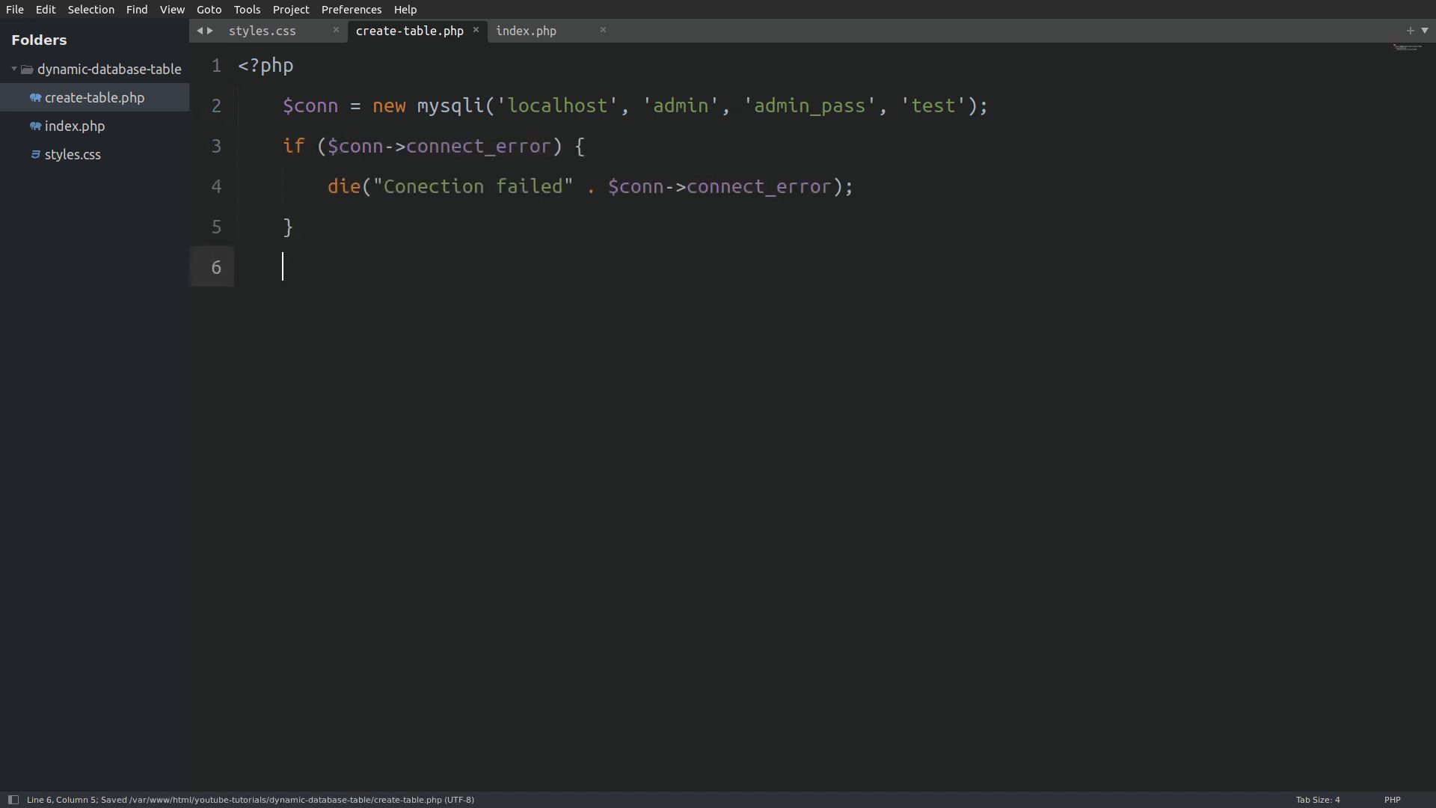
{"action": "type", "text": "$table_name = $_POST[\"table-name\"];"}
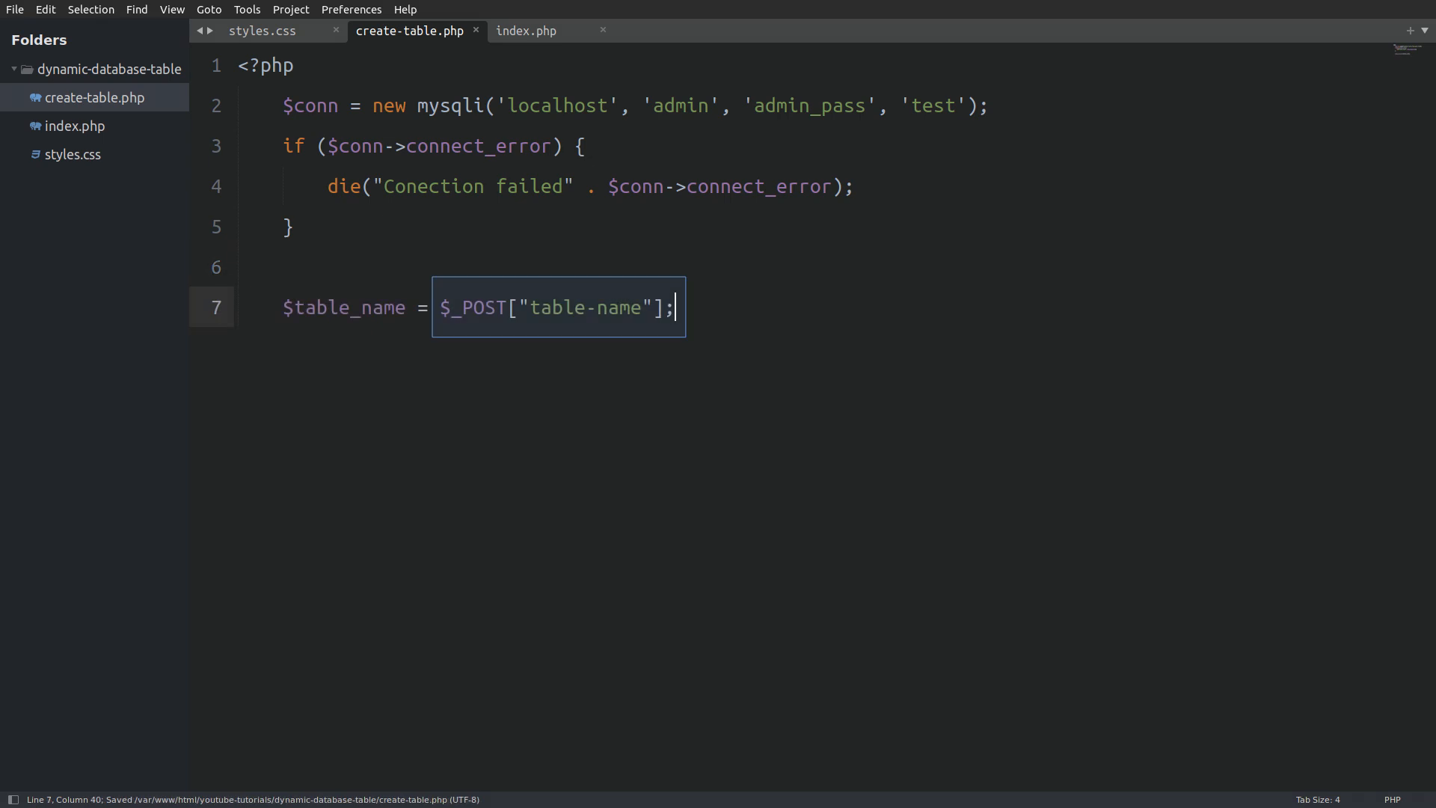
{"action": "double_click", "coordinate": [344, 307]}
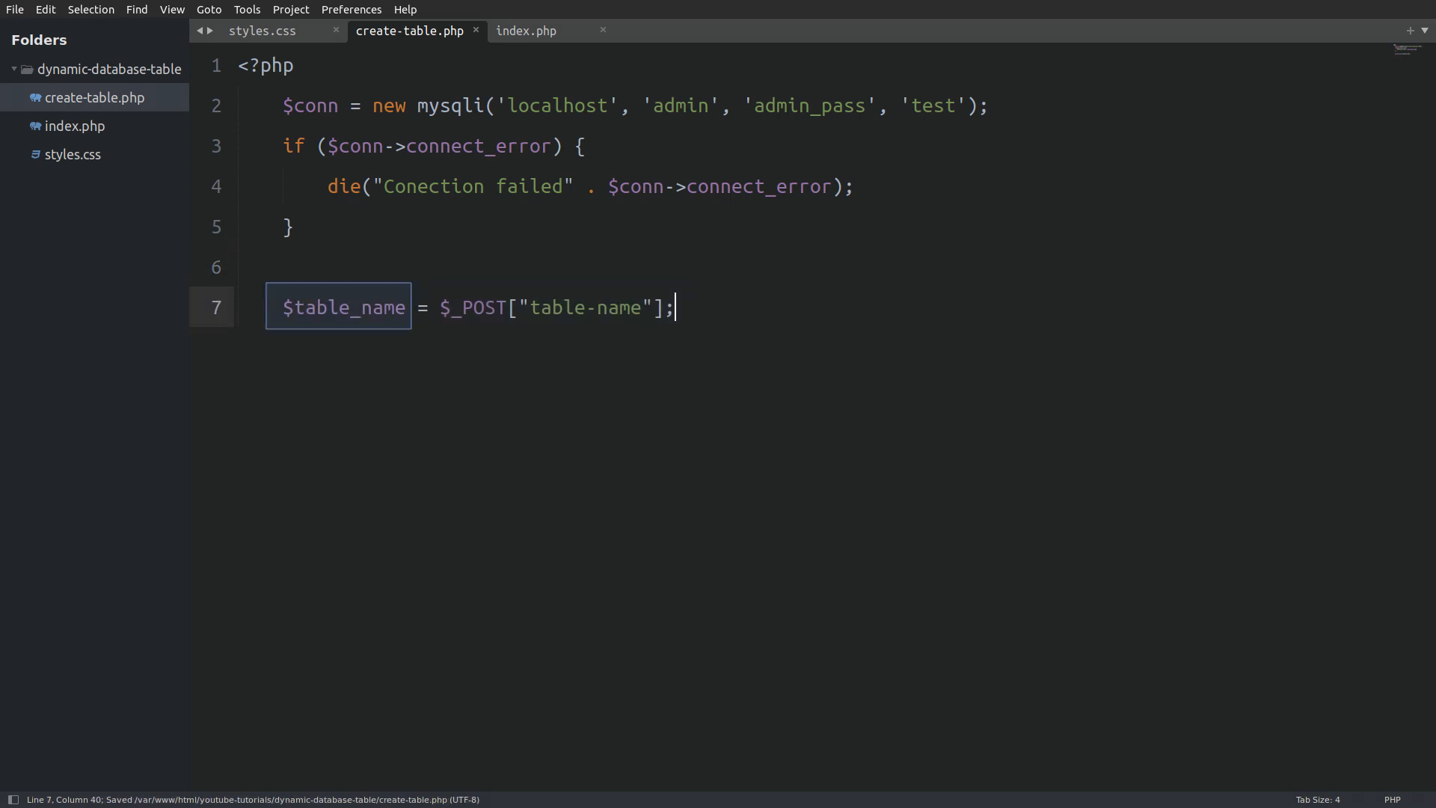
{"action": "type", "text": "$fields = explode(\",\", $_POST['fields']);"}
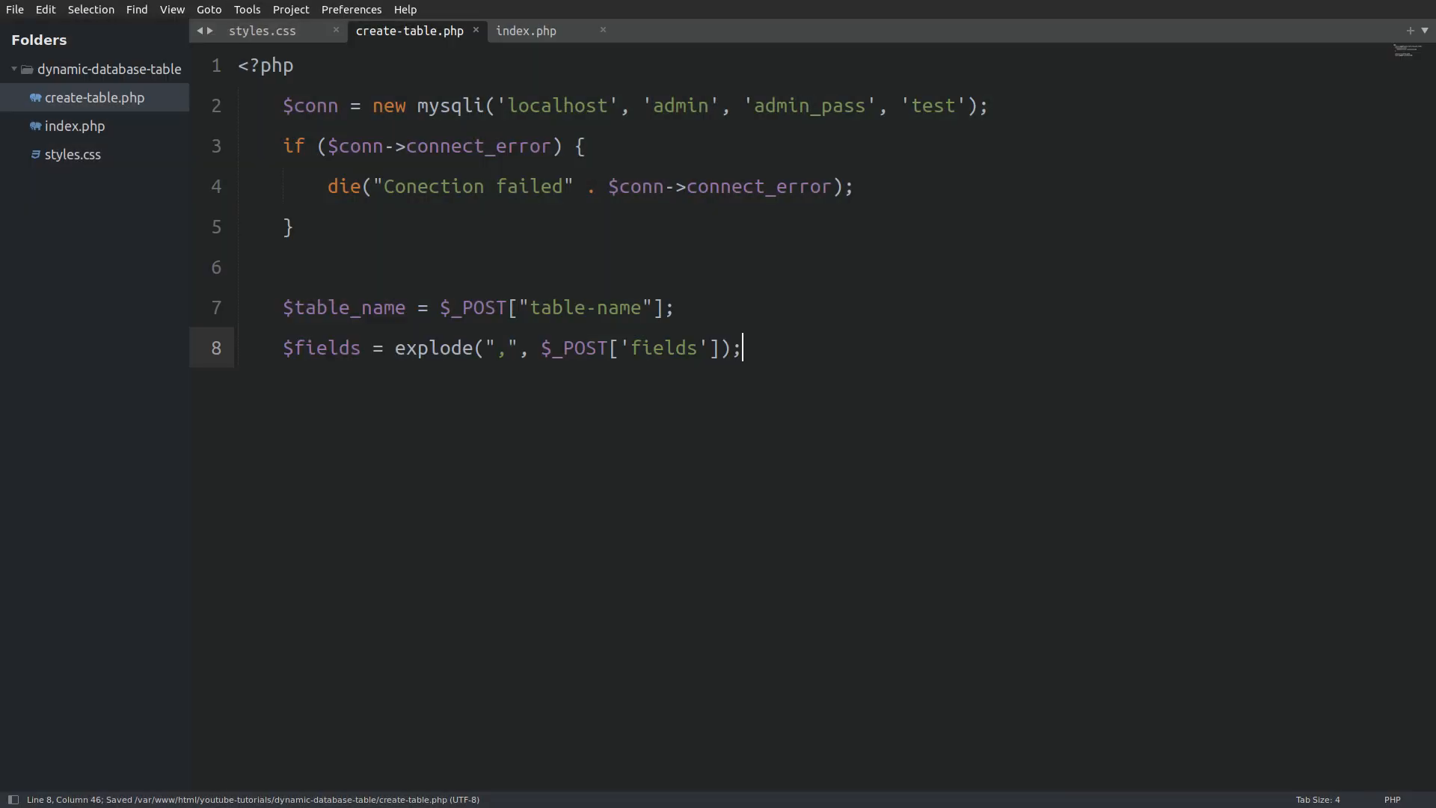
- Wrap $fields in array_map with a preg_replace keeping only letters, digits and underscores, then start $sql = ""
{"action": "type", "text": "$fields = array_map();"}
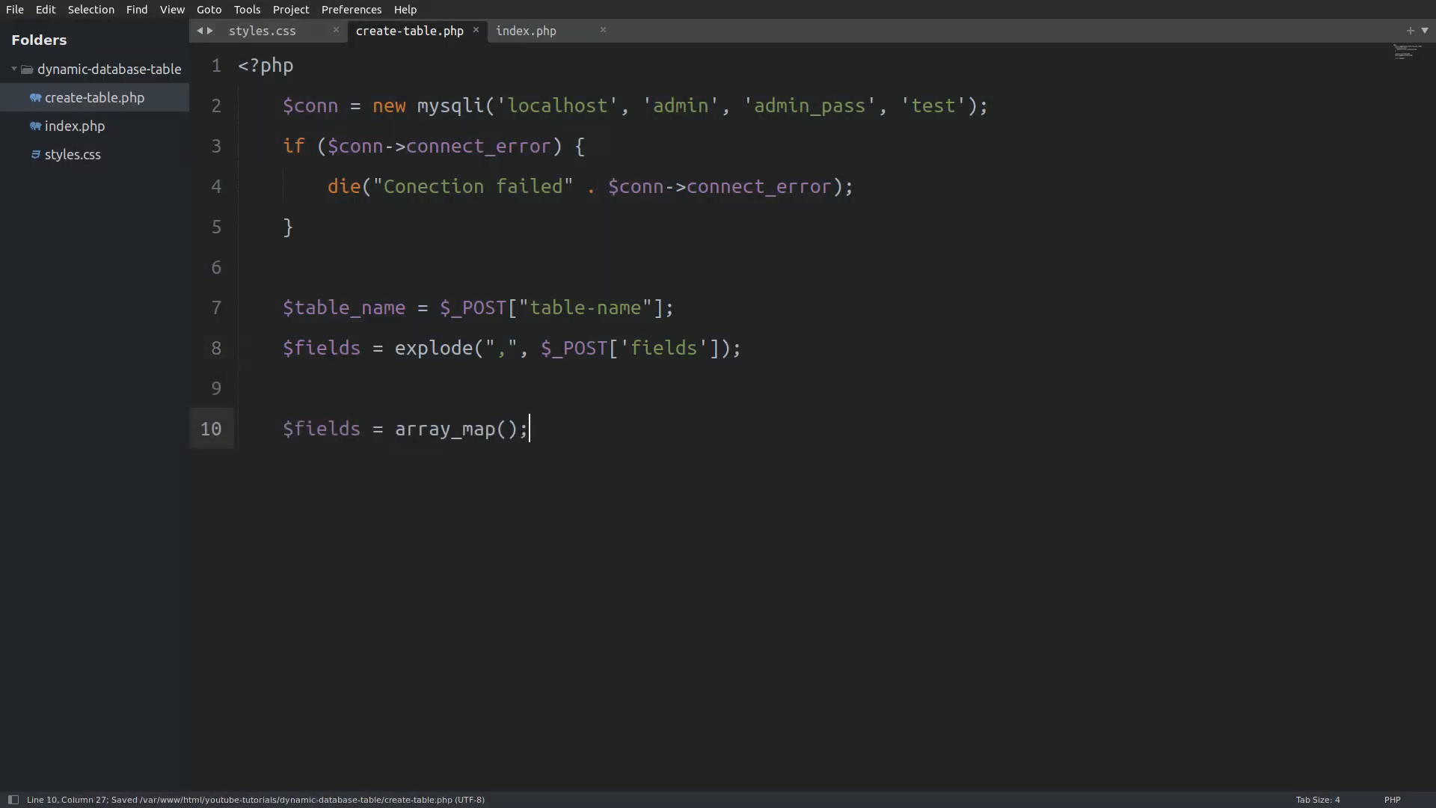
{"action": "type", "text": "function($item){}"}
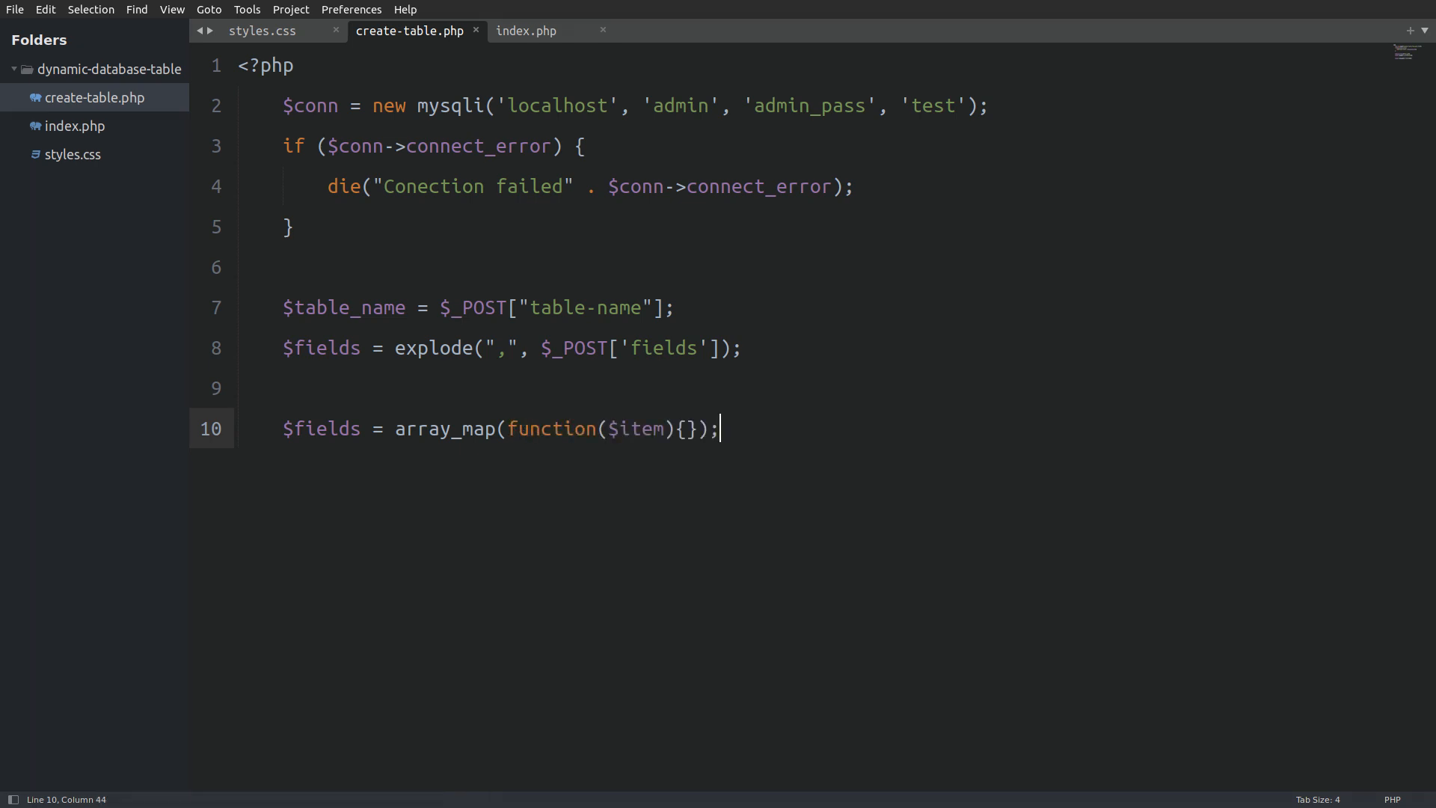
{"action": "type", "text": ", $fields);"}
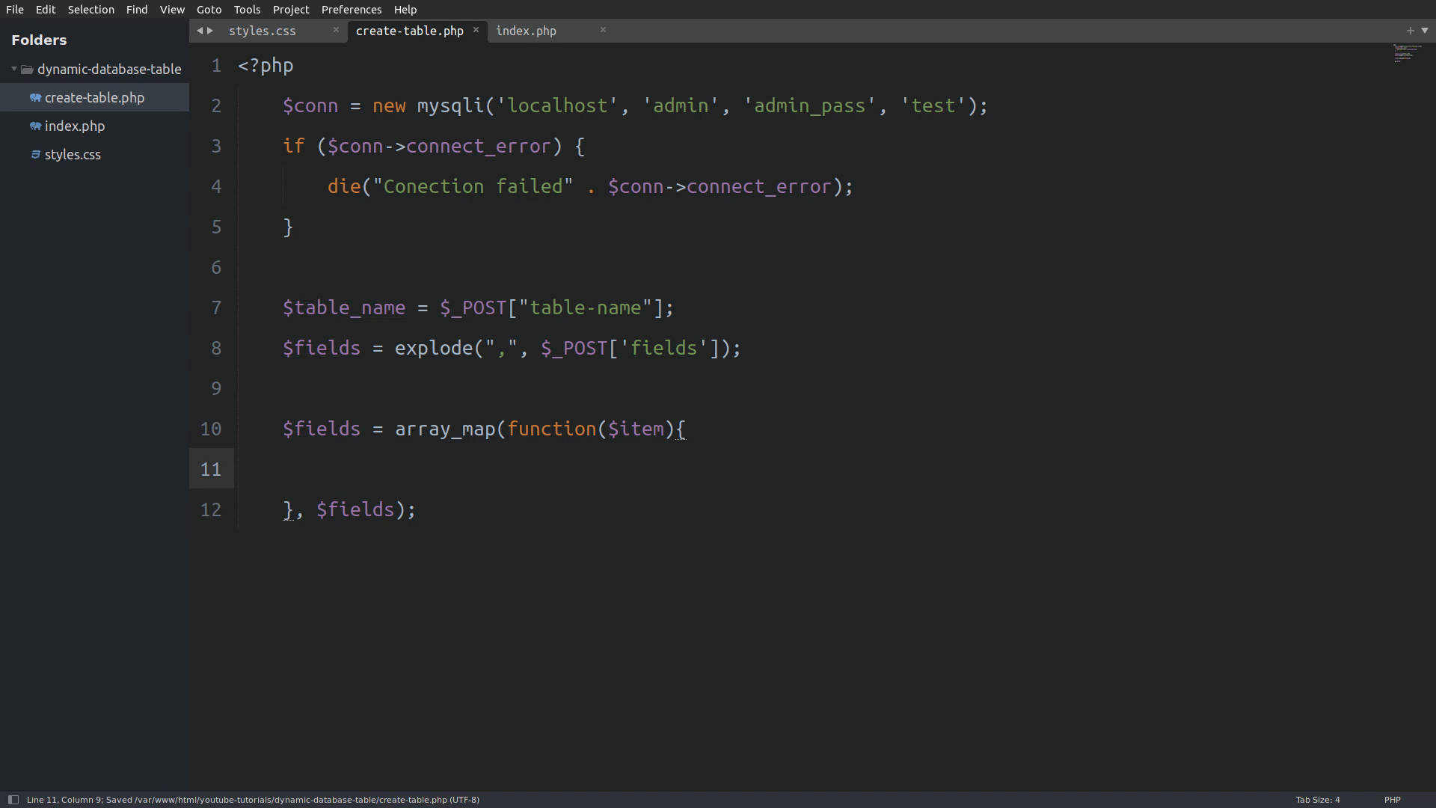
{"action": "type", "text": "return preg_replace('/[^a-zA-Z0-9_]/', '', $item);"}
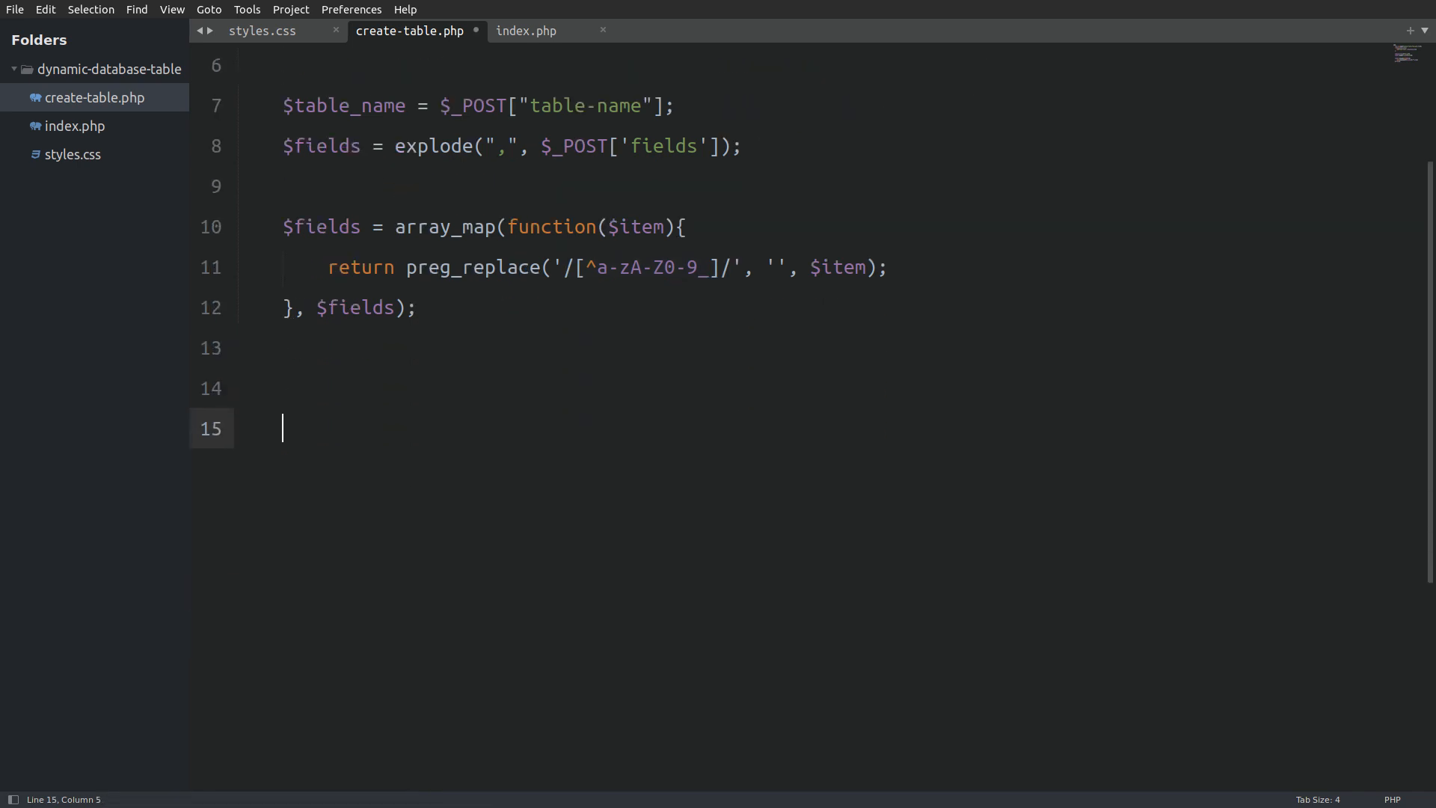
{"action": "type", "text": "$sql = \"\";"}
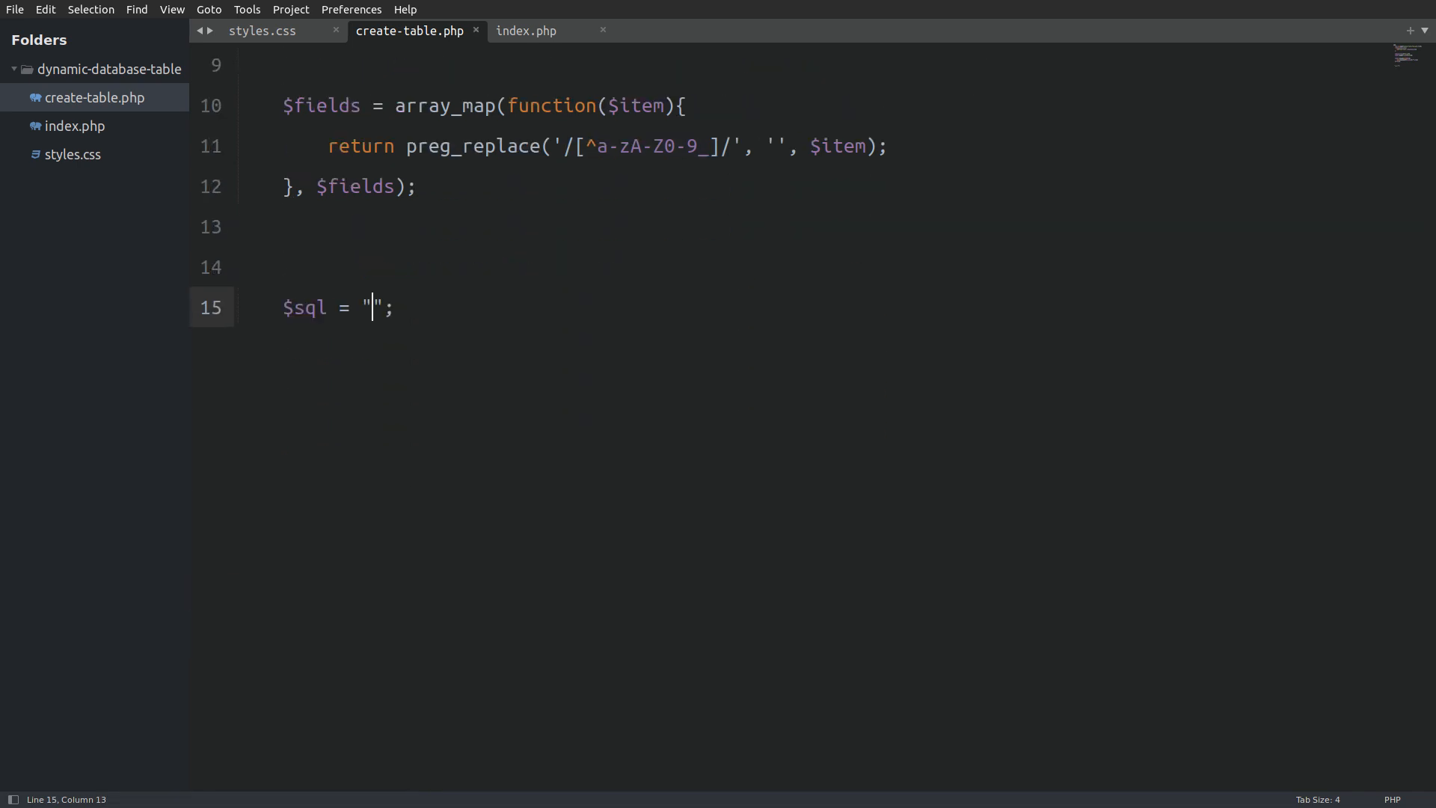
- Write CREATE TABLE IF NOT EXISTS `$table_name` (id INT AUTO_INCREMENT PRIMARY KEY, and append each `$field` VARCHAR(255) NOT NULL
{"action": "type", "text": "CREATE TABLE IF NOT EXISTS `$table_name`"}
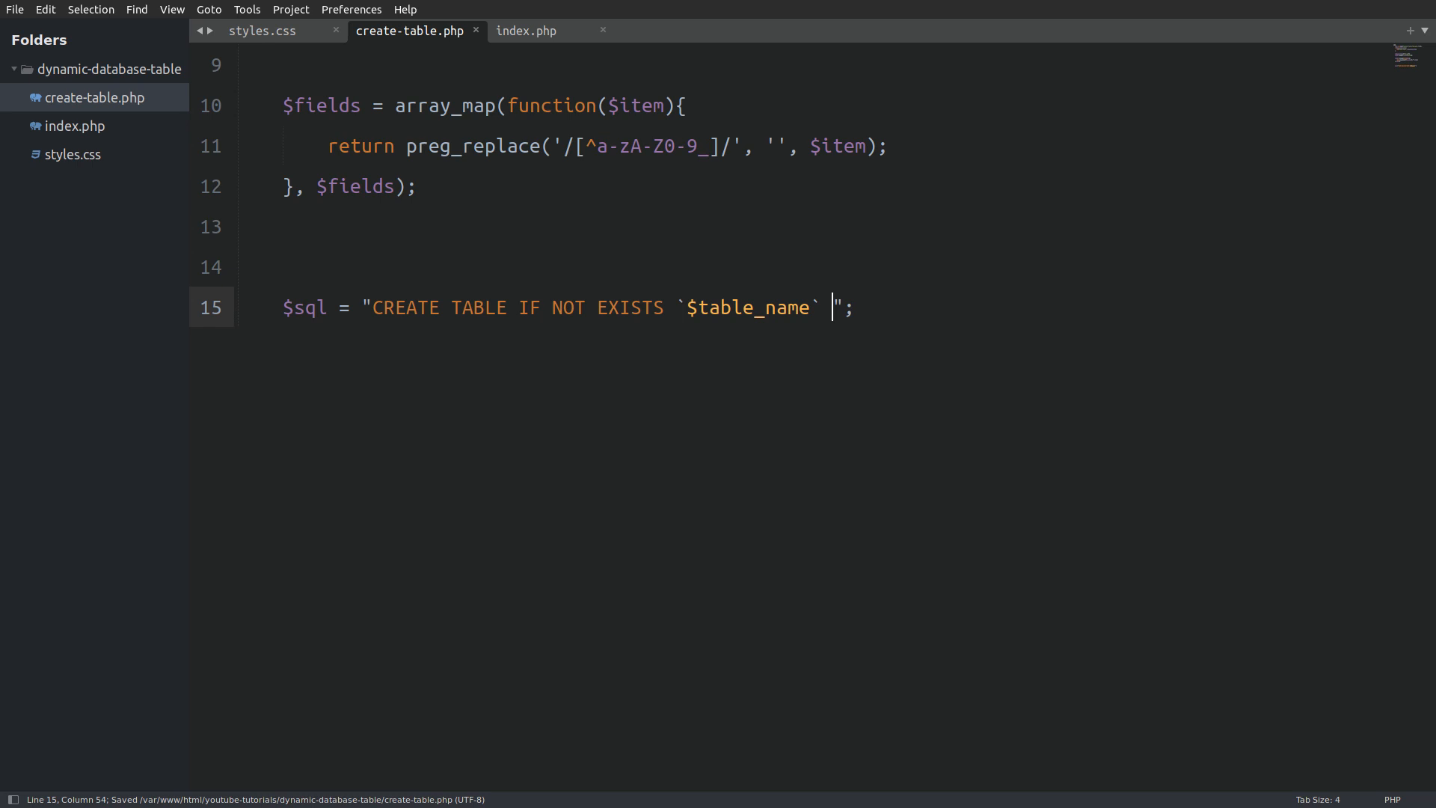
{"action": "type", "text": "(id INT AUTO_INCREMENT PRIMARY KEY,"}
{"action": "type", "text": "foreach ($fields as $field){"}
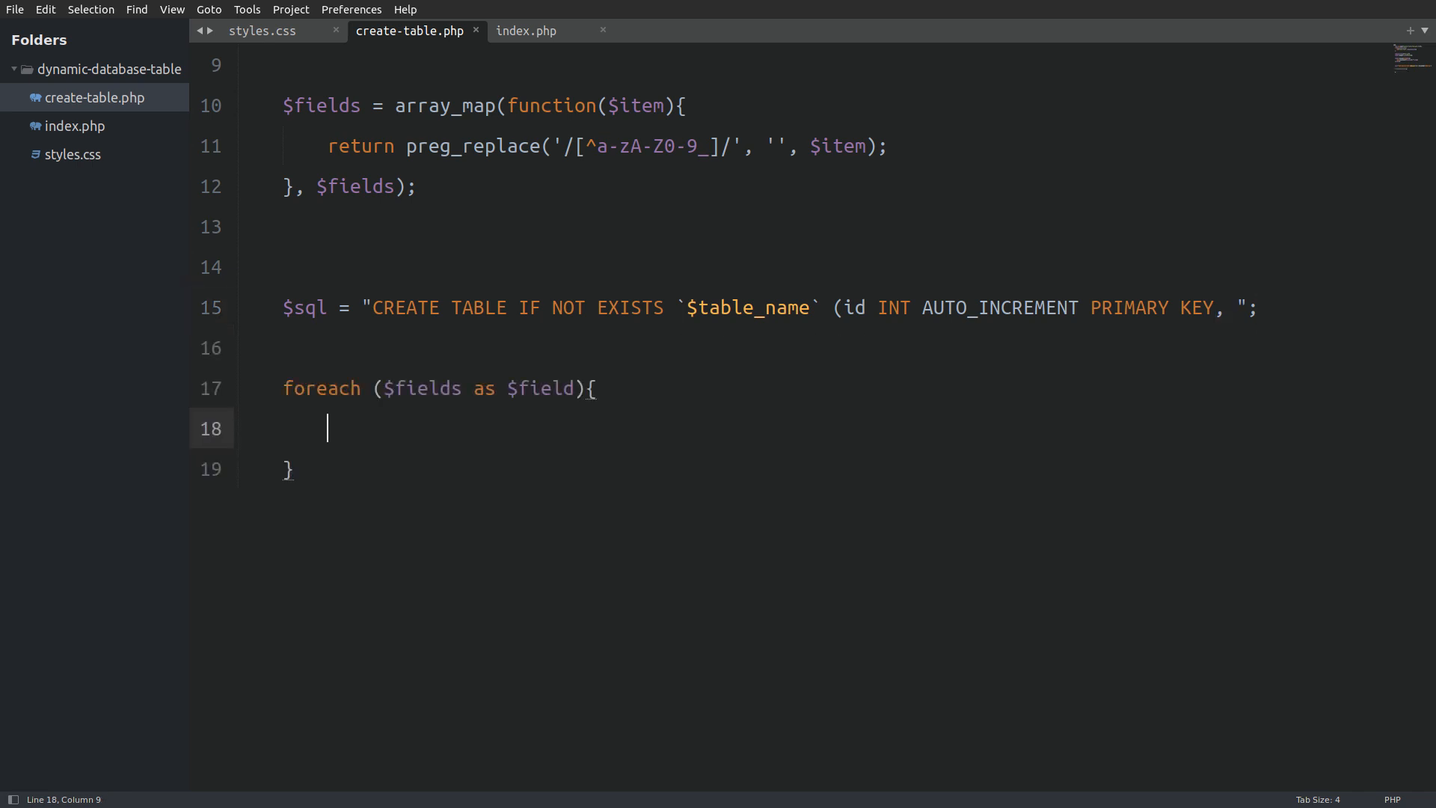
{"action": "type", "text": "$sql .= \"`$field` VARCHAR(255) NOT NULL, \";"}
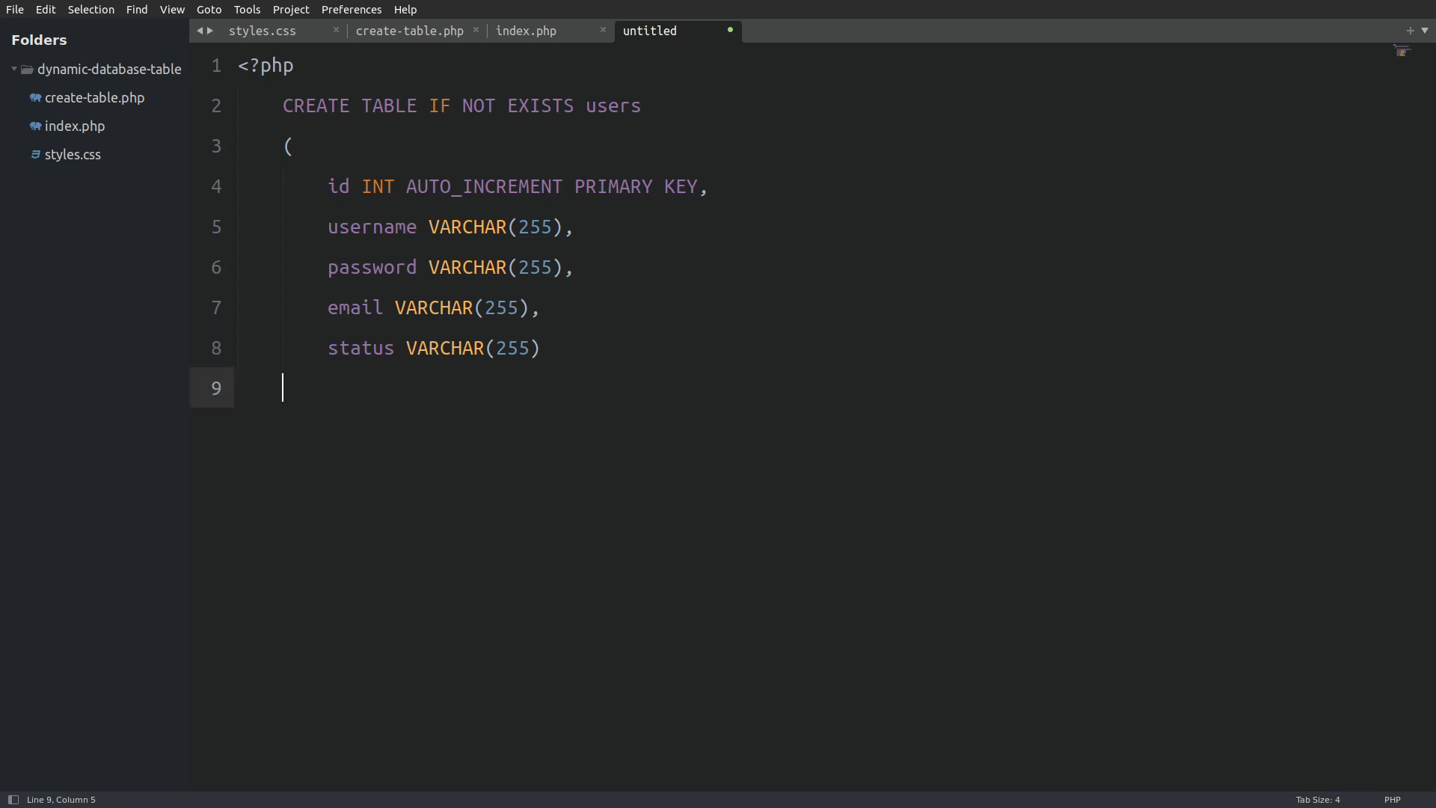
- Close the sample CREATE TABLE users statement with ); and return to create-table.php
{"action": "type", "text": ");"}
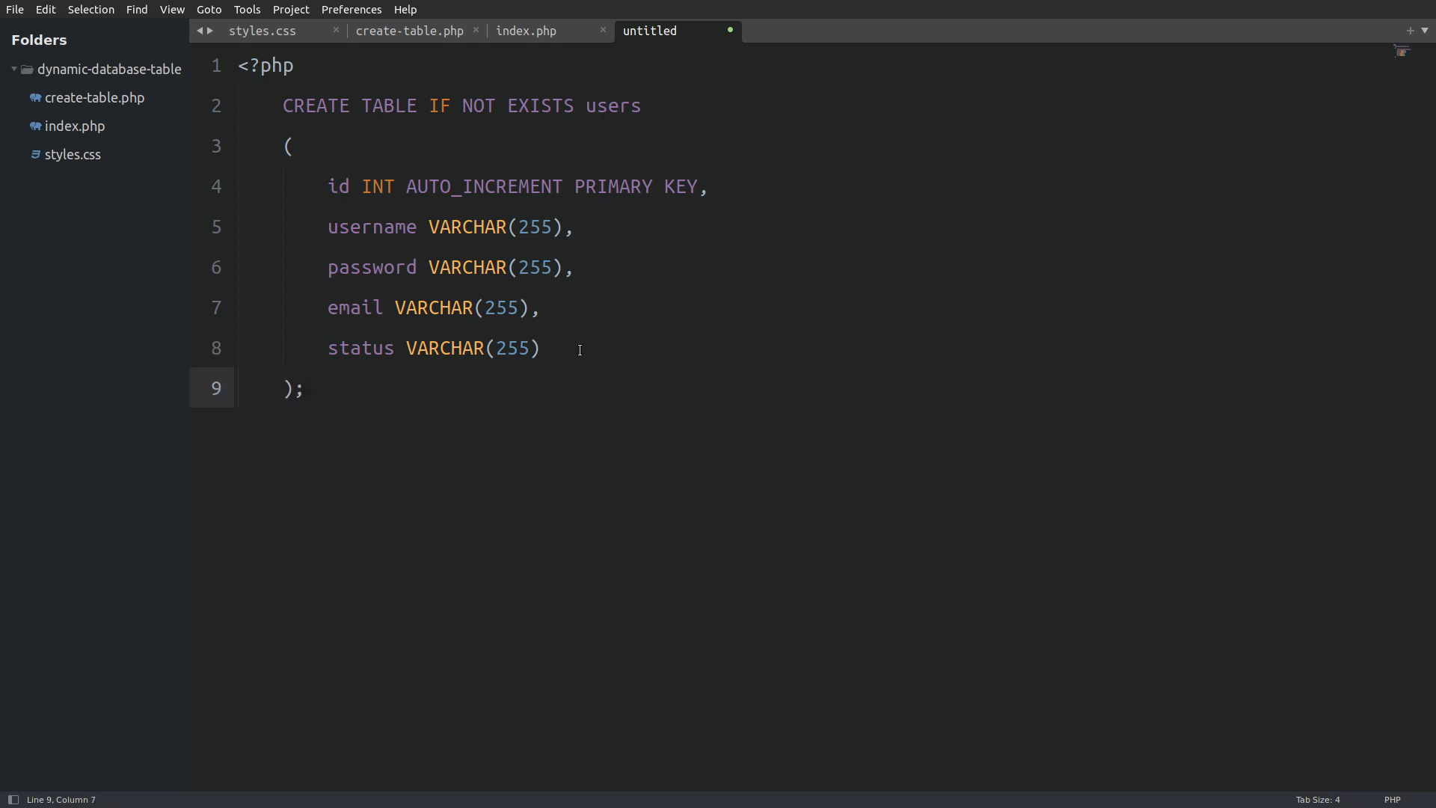
{"action": "left_click", "coordinate": [410, 30]}
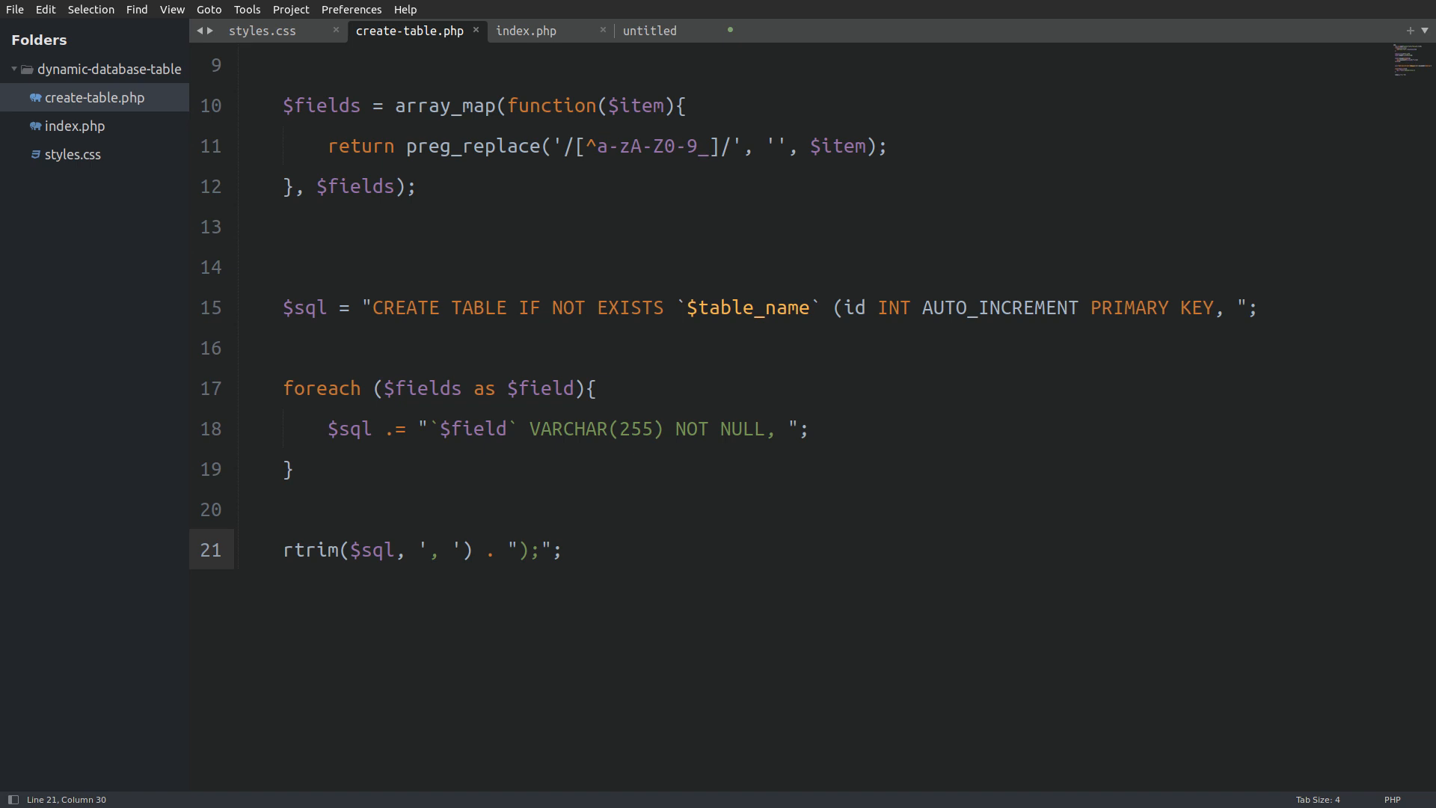
- Reassign the rtrim-closed query to $sql, add the query success/error message, and save
{"action": "double_click", "coordinate": [435, 549]}
{"action": "type", "text": "$sql = "}
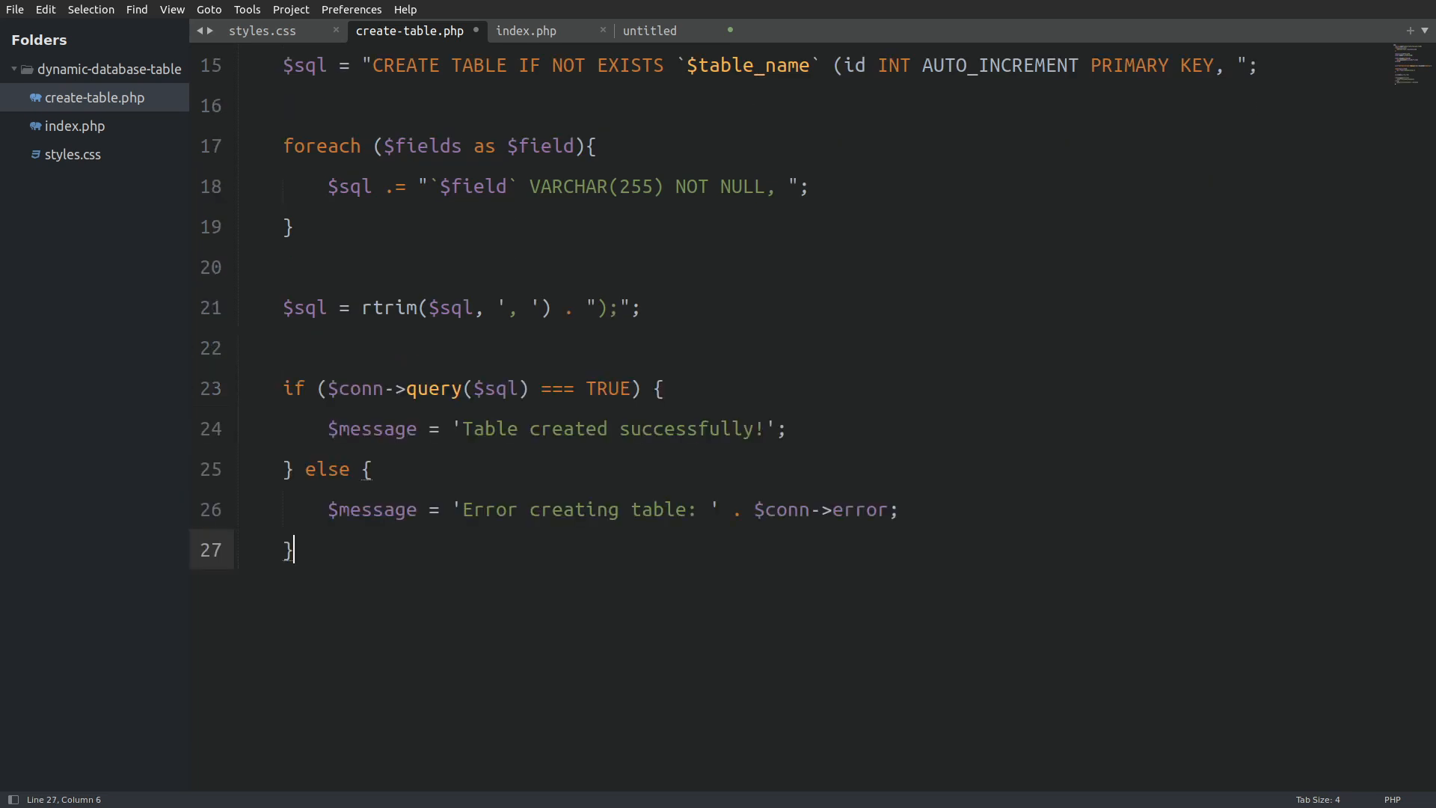
{"action": "key", "text": "ctrl+s"}
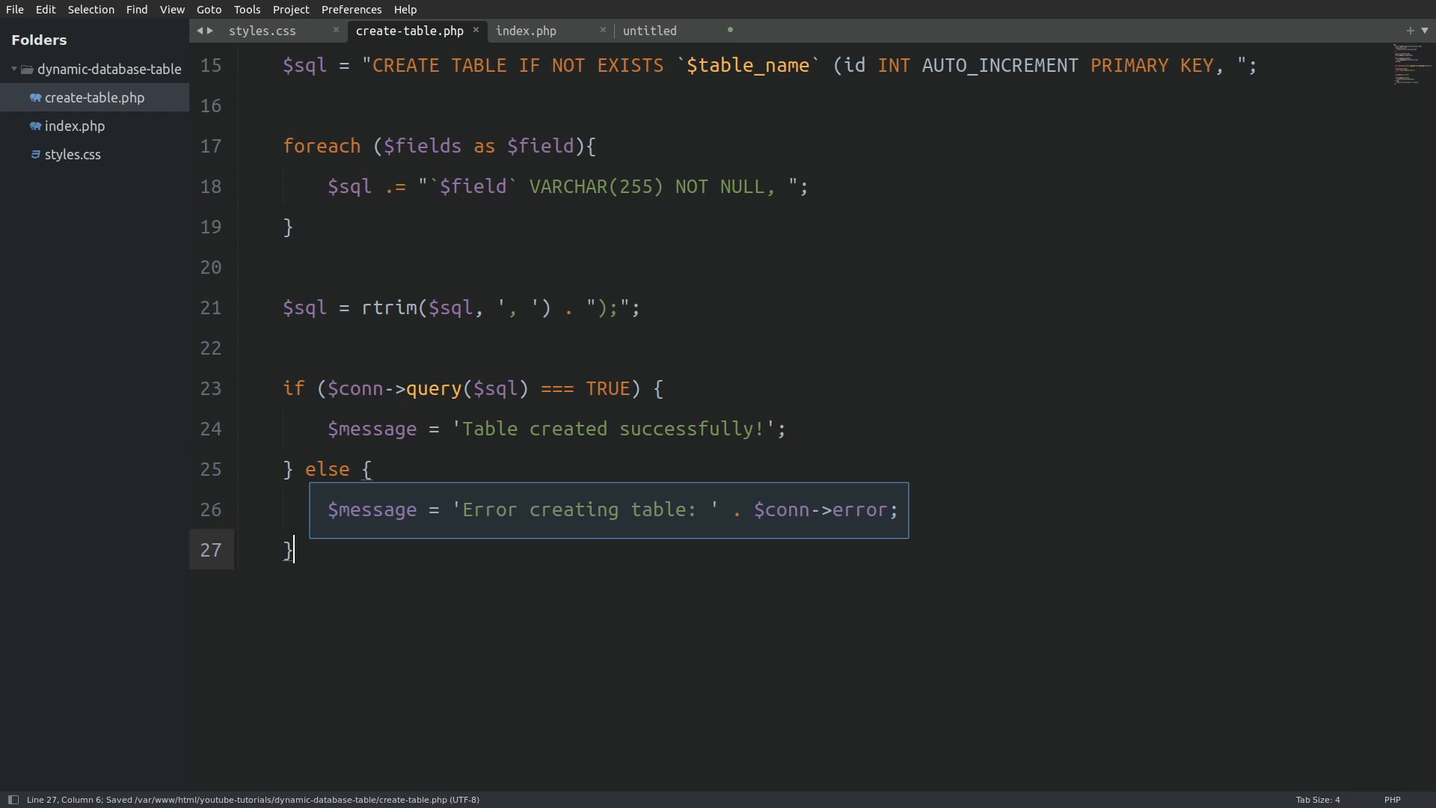
- In index.php set $message = null at the top and echo $message inside the message paragraph
{"action": "left_click", "coordinate": [526, 30]}
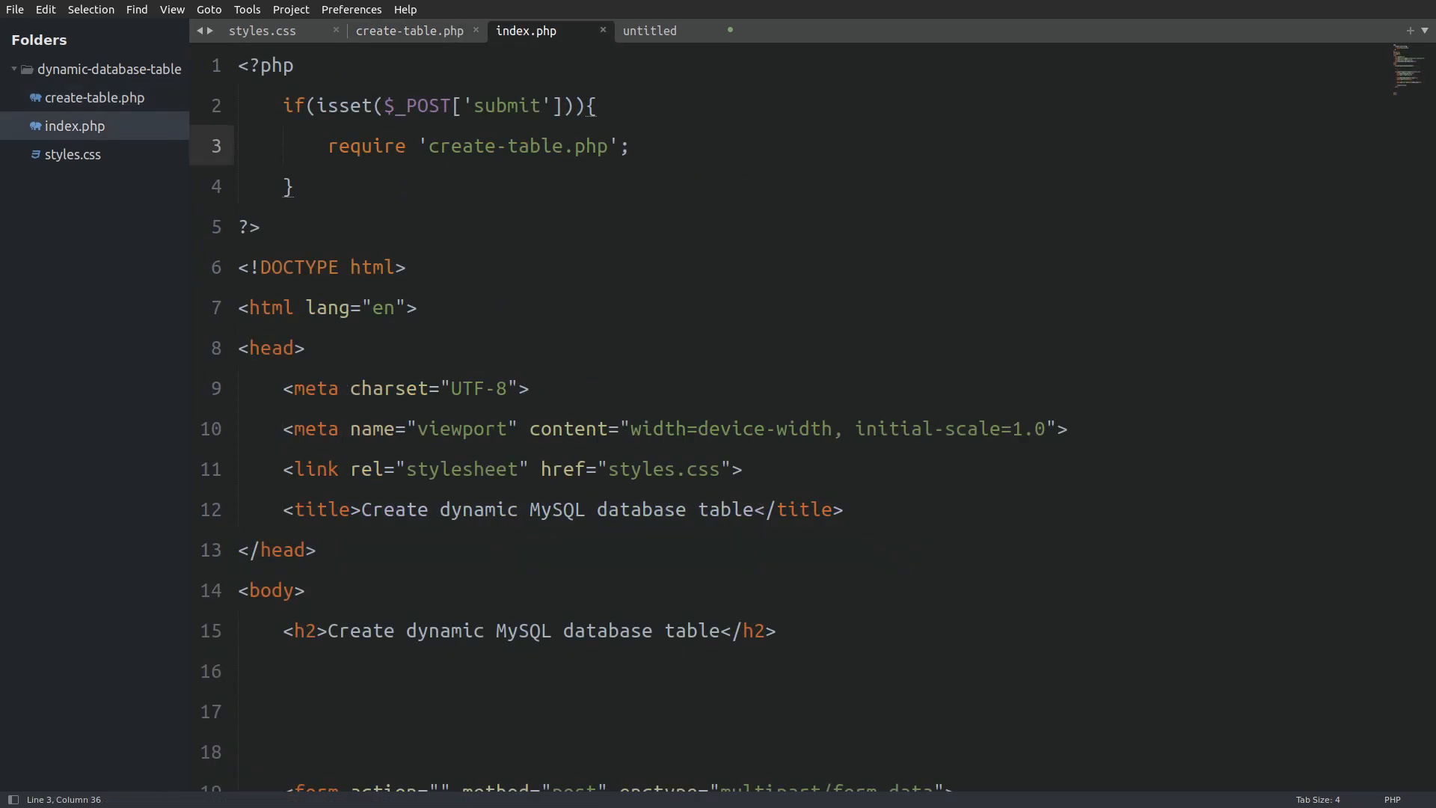
{"action": "type", "text": "$"}
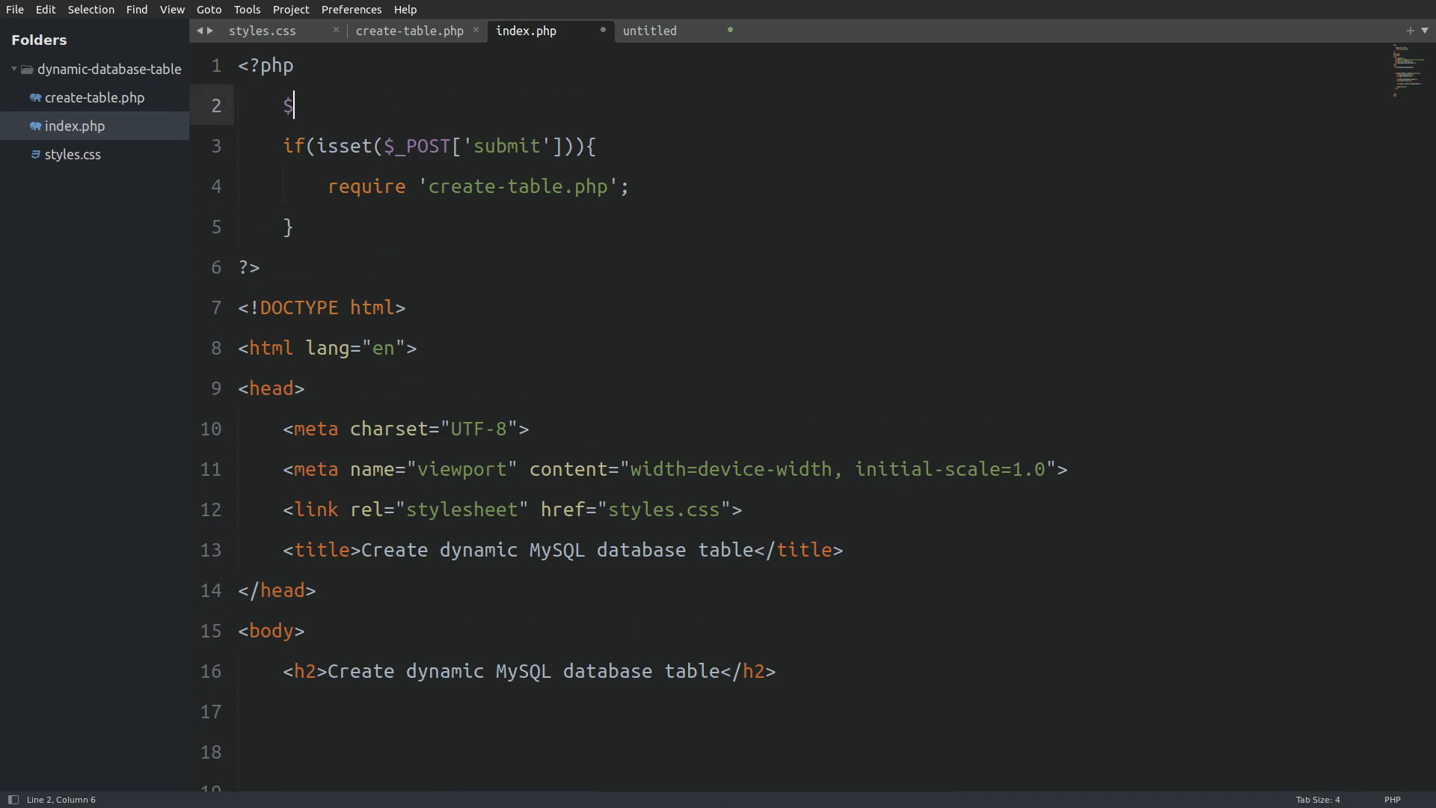
{"action": "type", "text": "message = null;"}
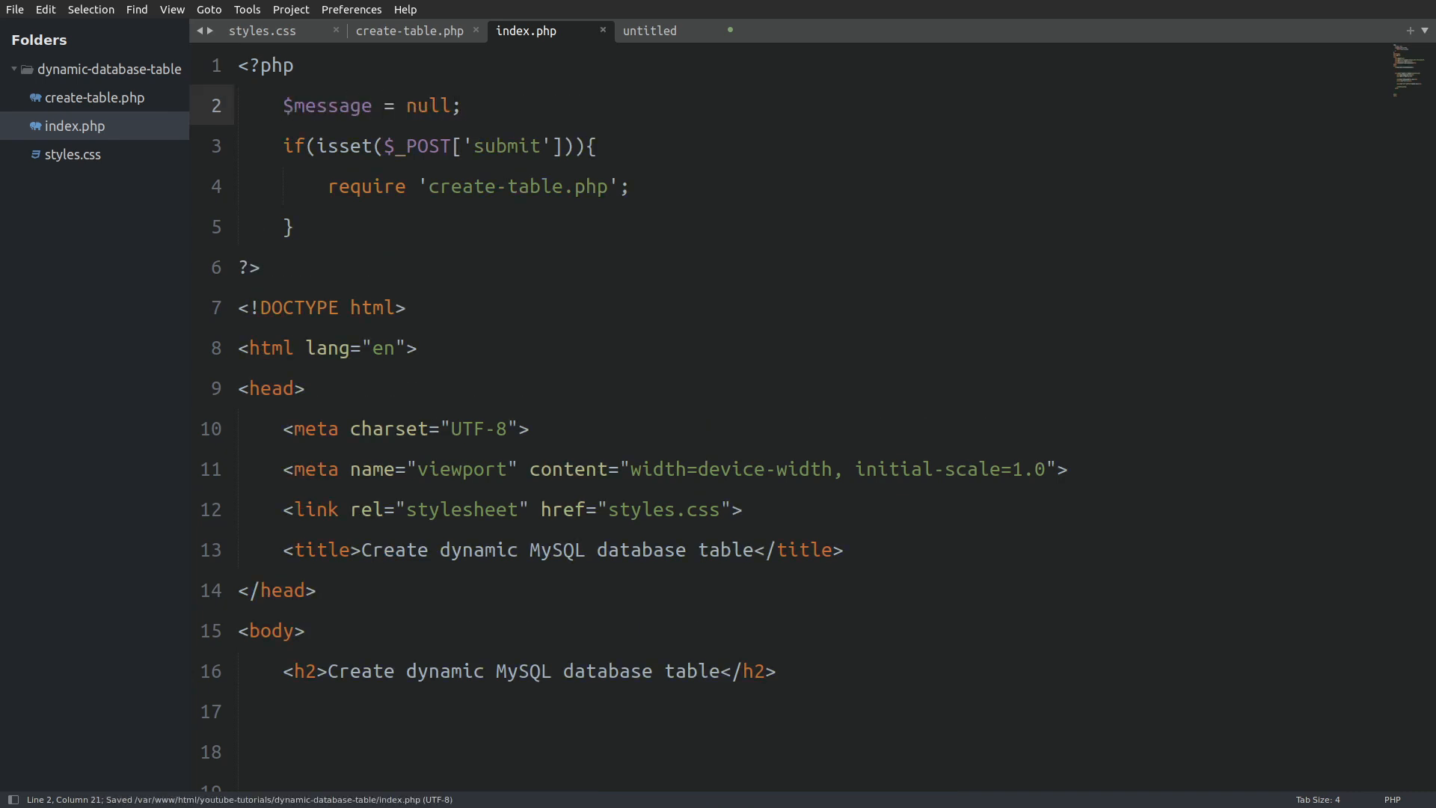
{"action": "scroll", "scroll_direction": "down", "scroll_amount": 3}
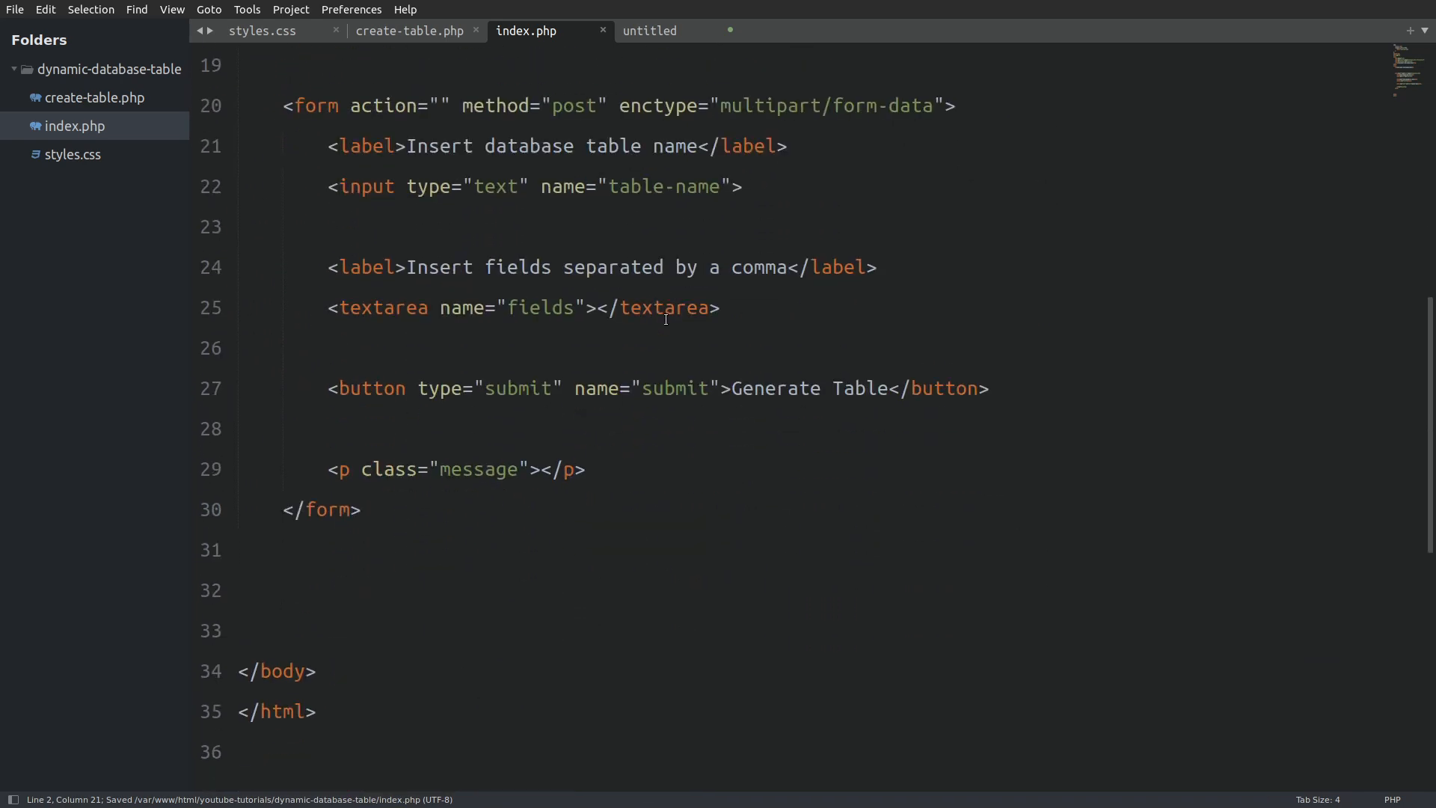
{"action": "type", "text": "<?php <"}
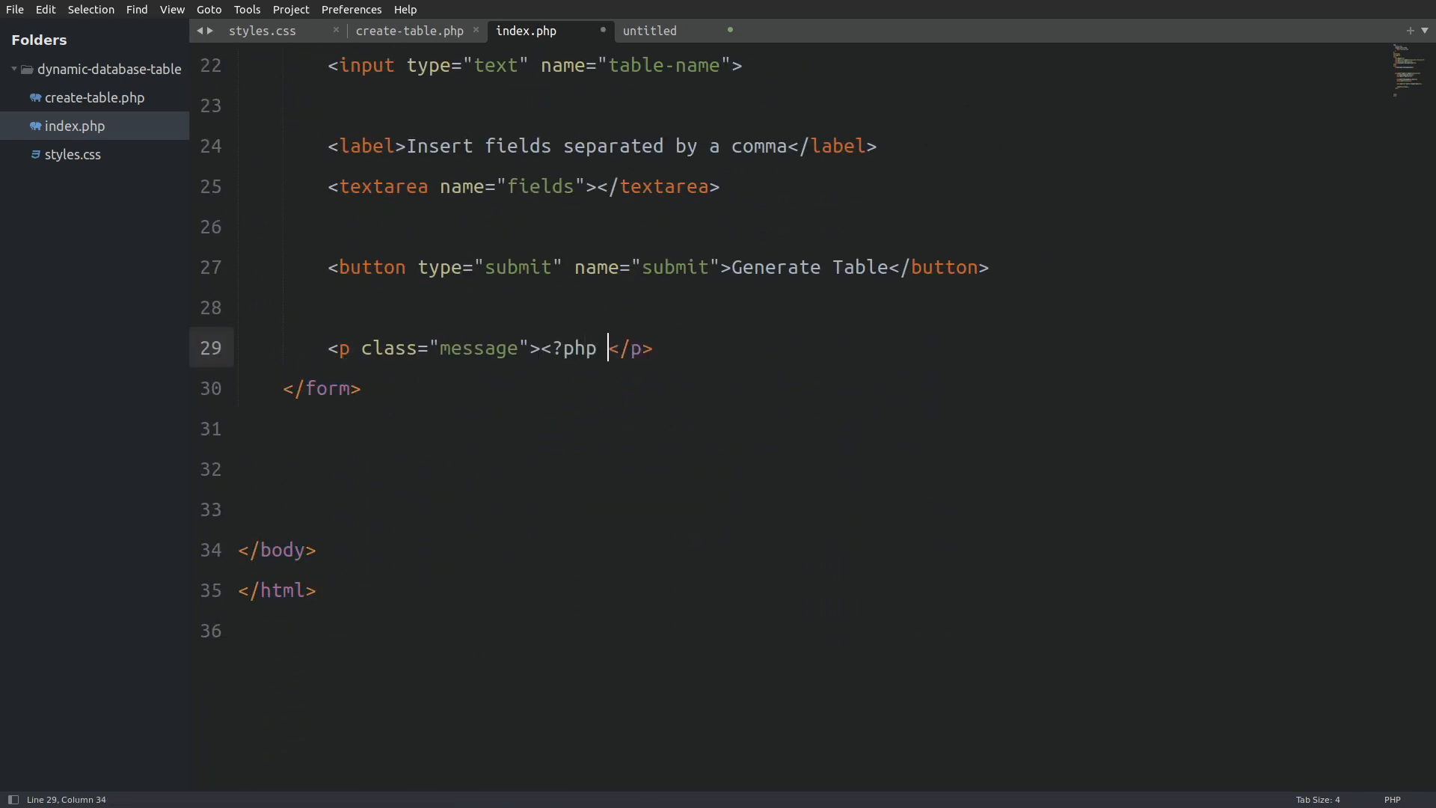
{"action": "type", "text": "echo $message"}
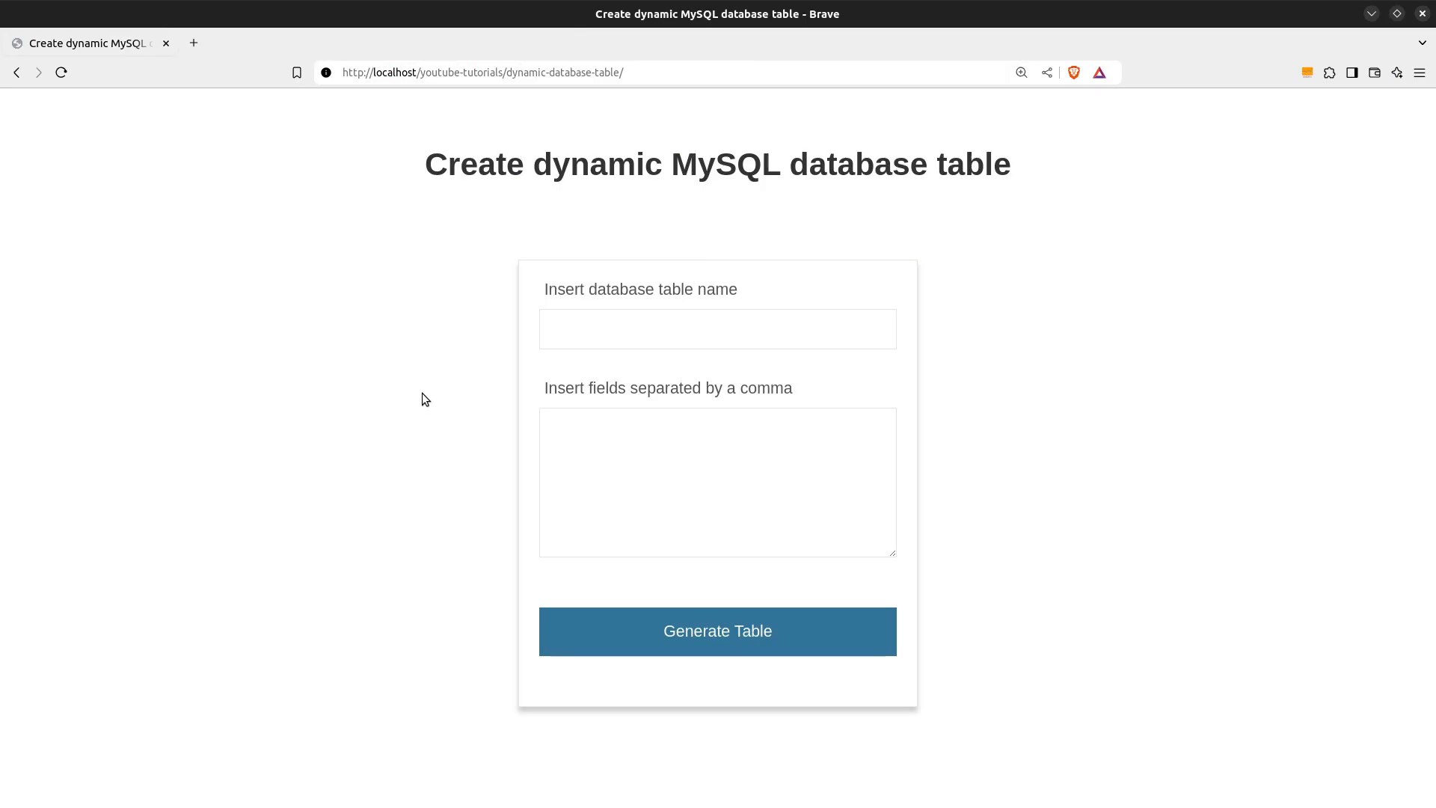
- Enter table name users_2 with fields password,username,email and generate the table
{"action": "type", "text": "users_2"}
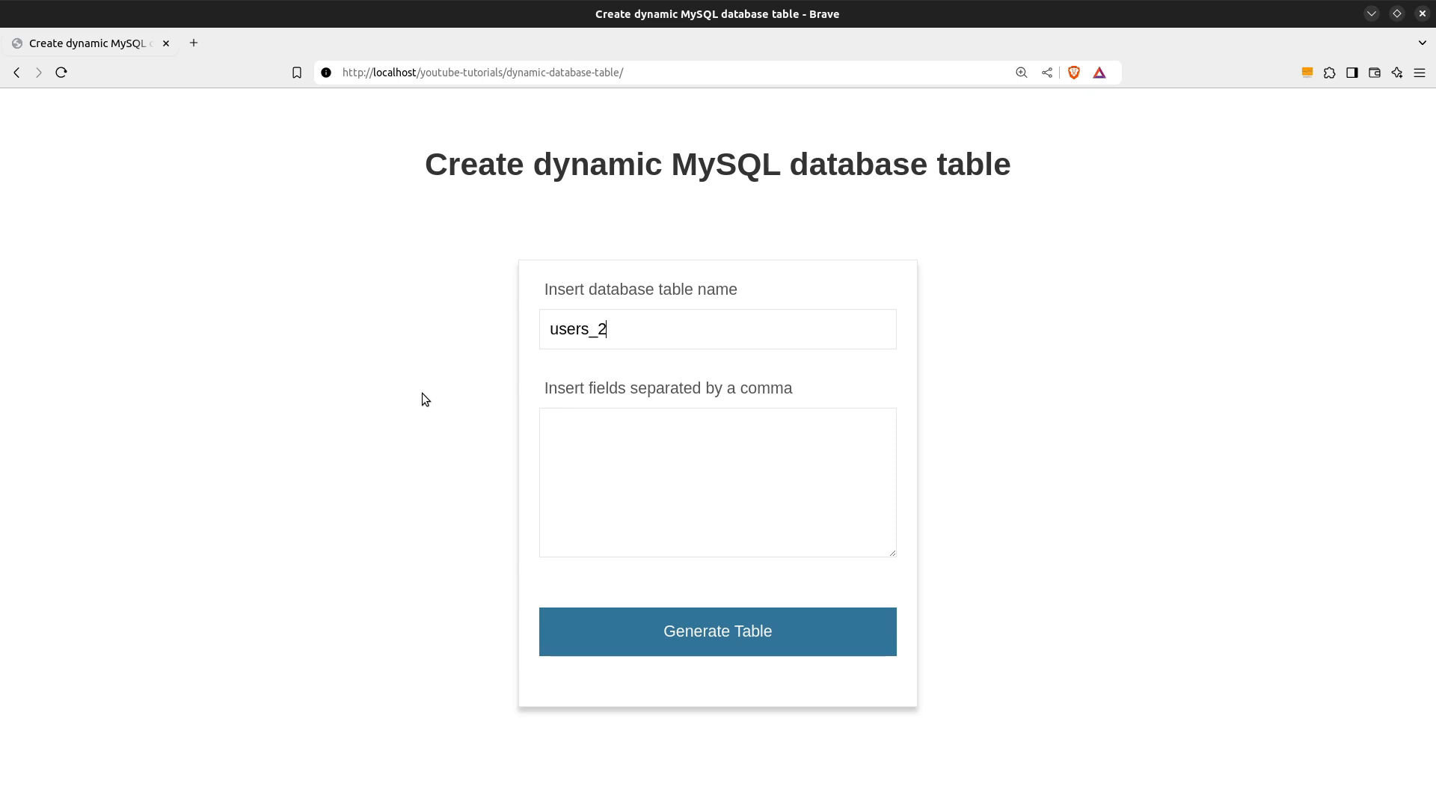
{"action": "type", "text": "password"}
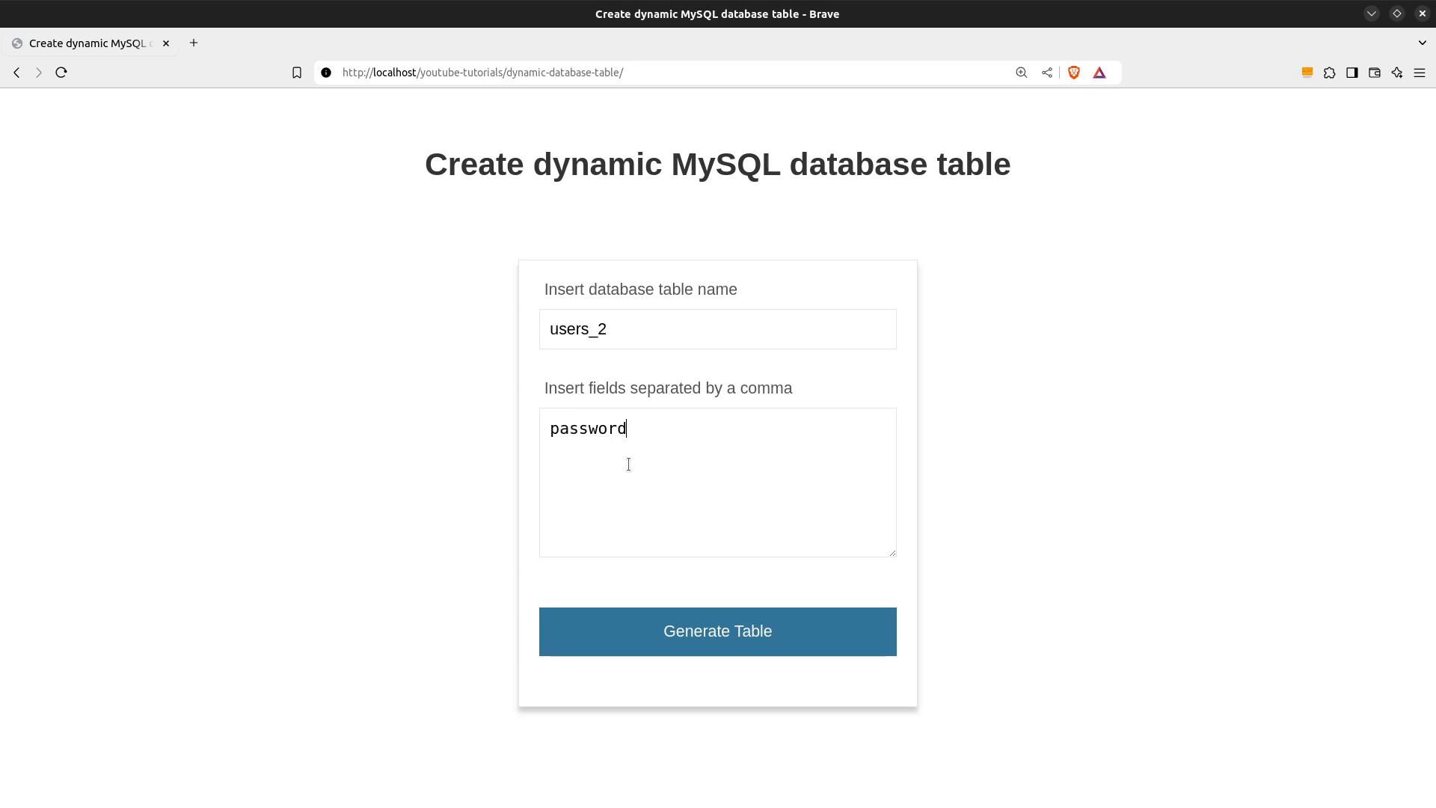
{"action": "type", "text": ",username,email"}
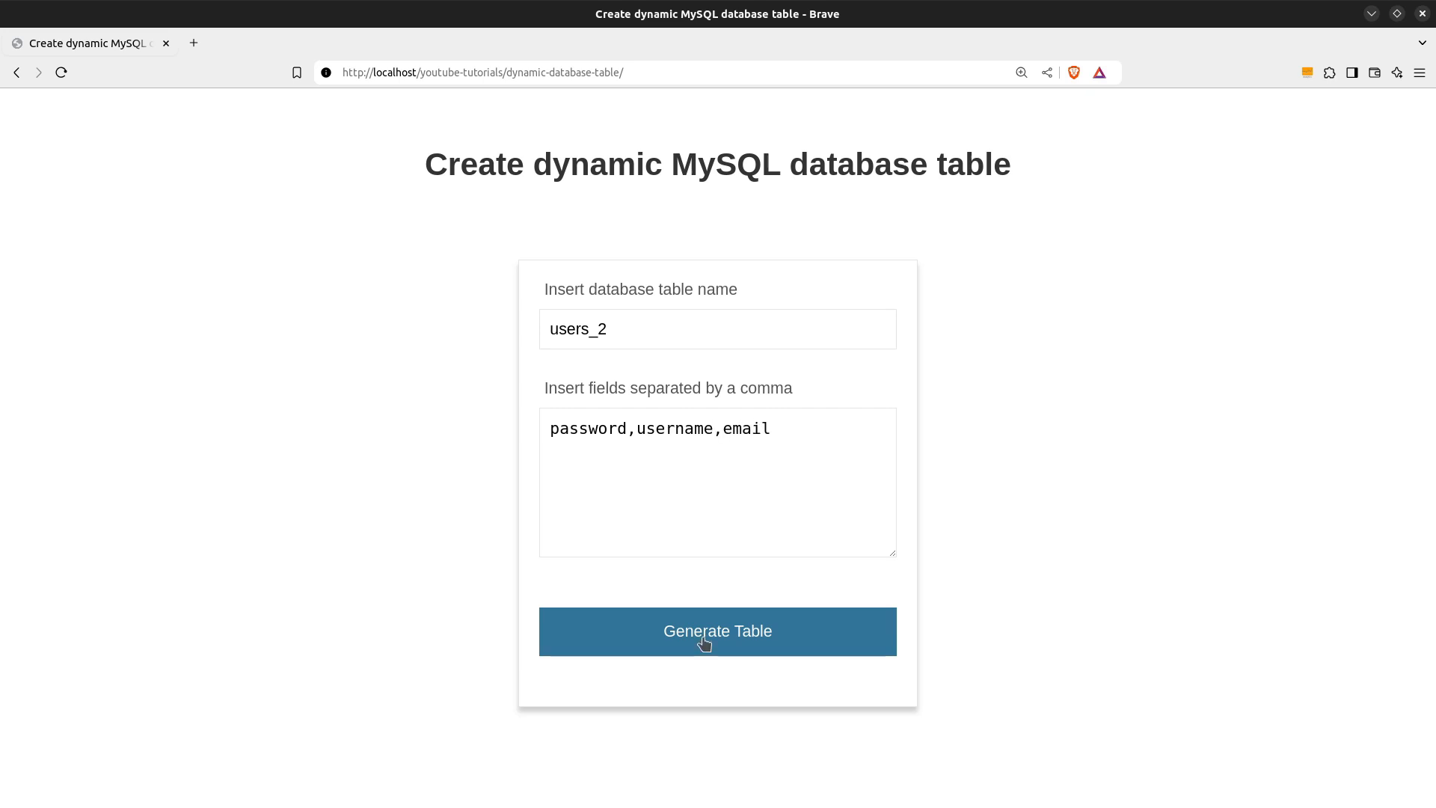
{"action": "left_click", "coordinate": [717, 632]}
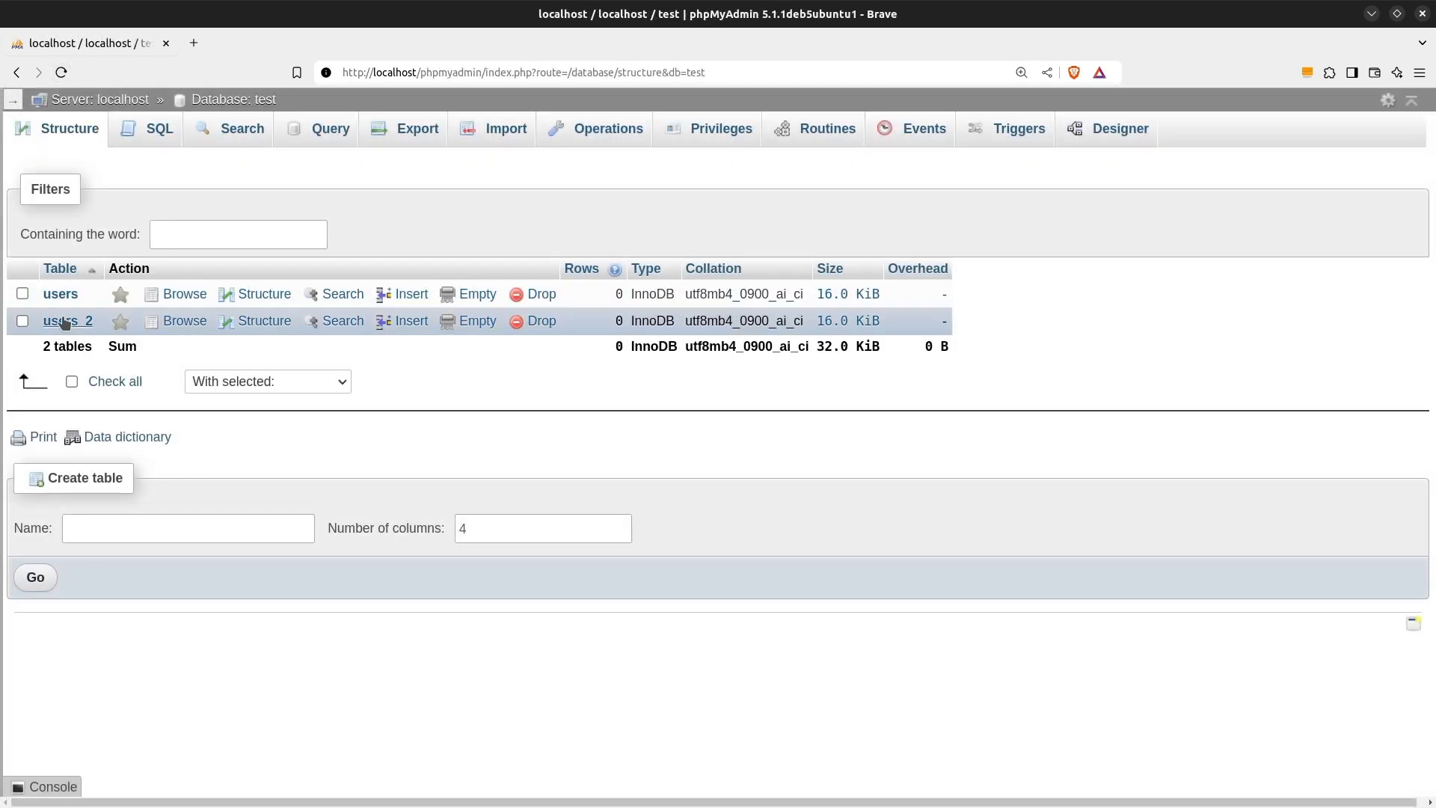
- Open the users_2 table's structure showing id, password, username and email columns
{"action": "left_click", "coordinate": [67, 321]}
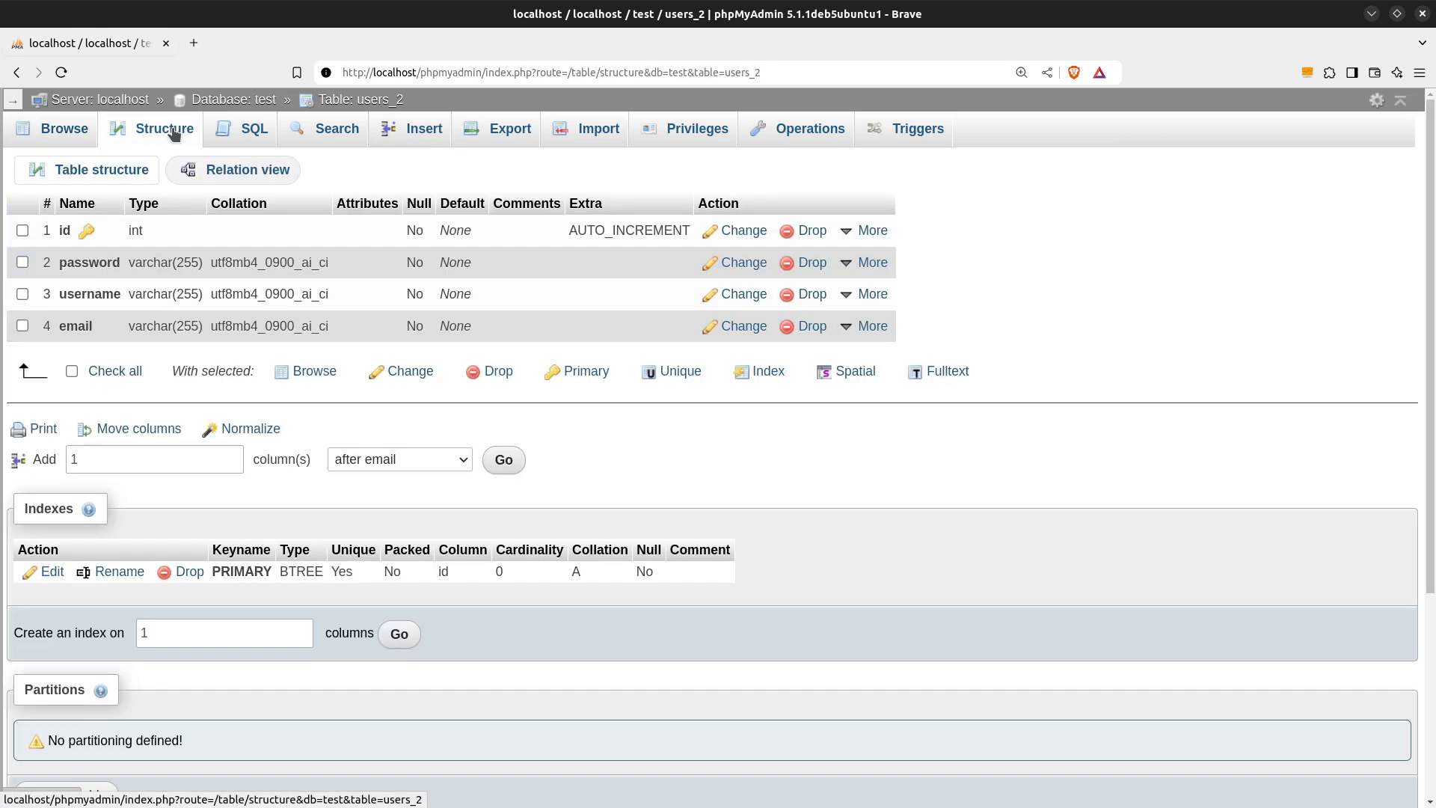